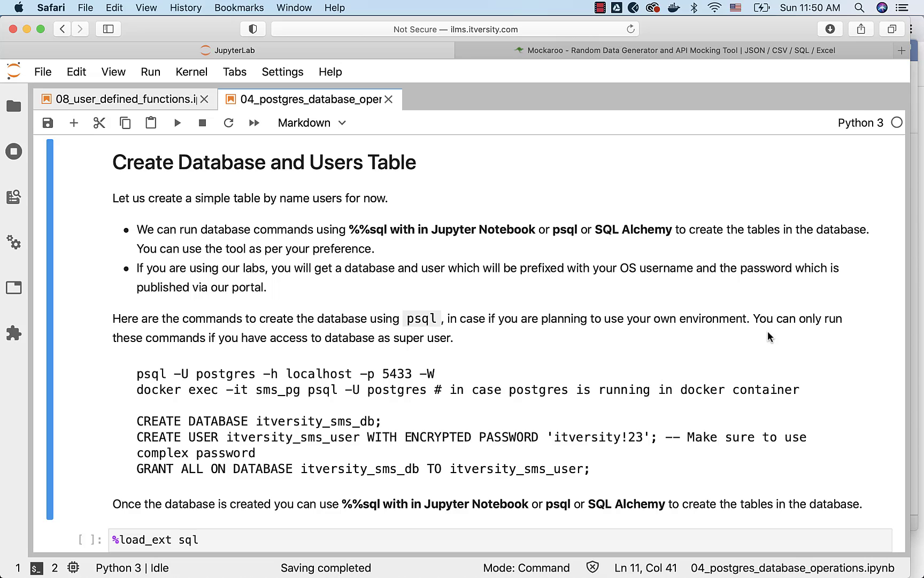
mouse_move(582, 286)
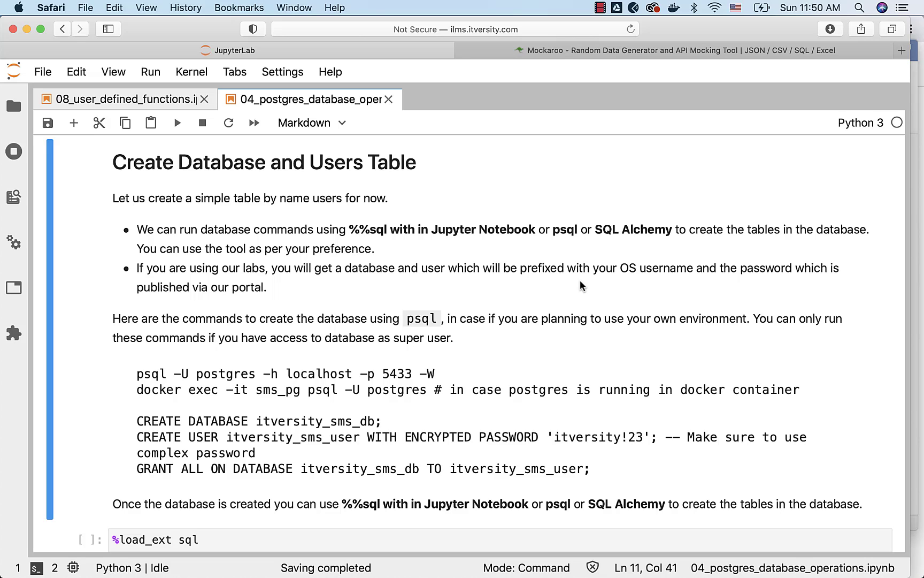
mouse_move(615, 283)
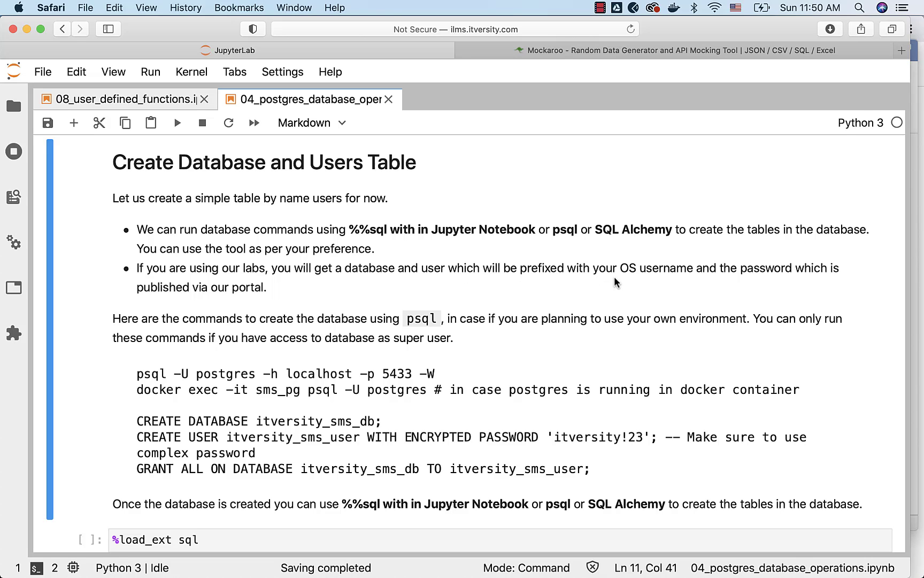
mouse_move(732, 282)
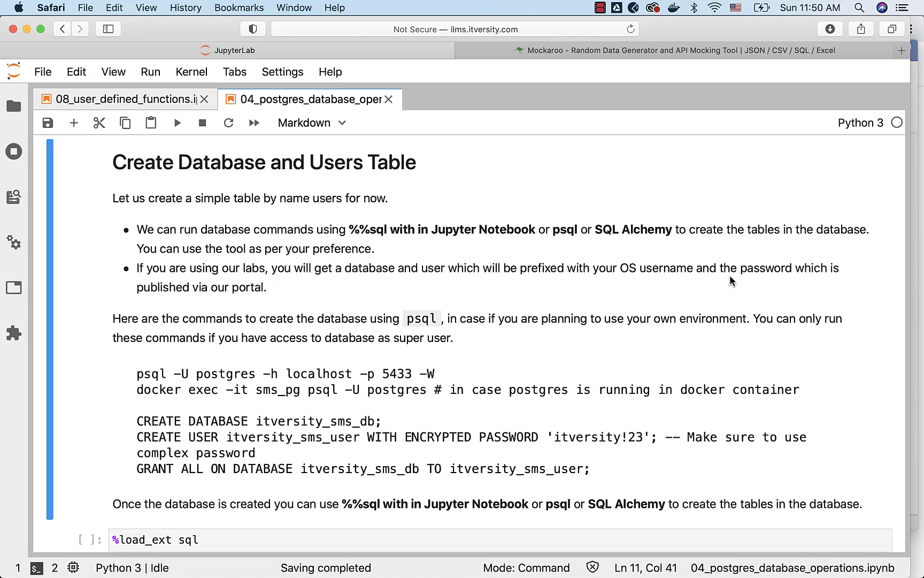
mouse_move(314, 411)
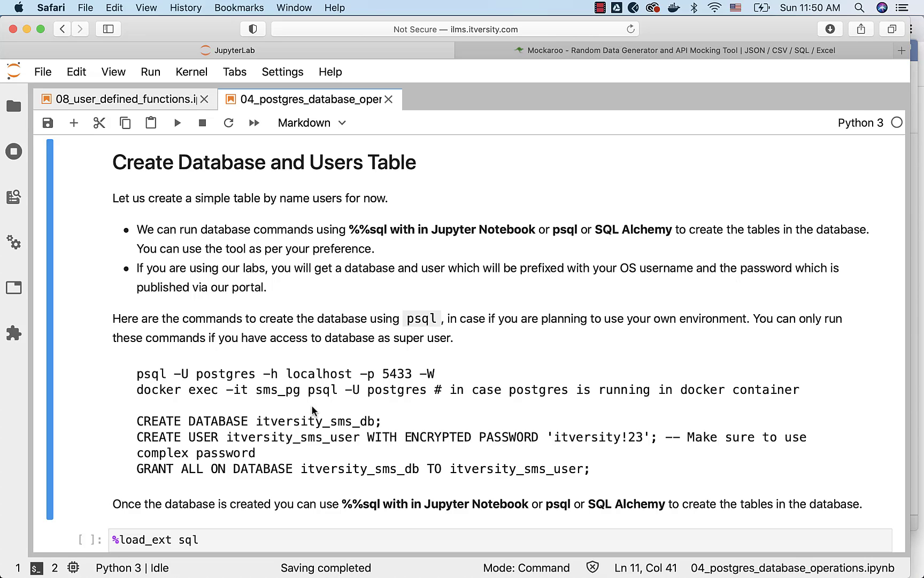
Review the notebook's CREATE DATABASE and CREATE USER lines: itversity_sms_db, itversity_sms_user and its password.
double_click(289, 422)
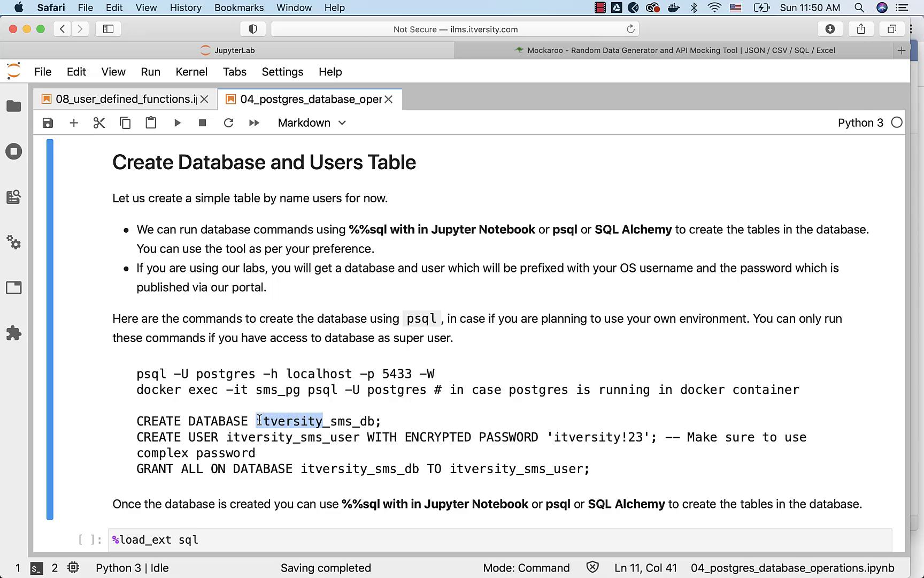
click(259, 423)
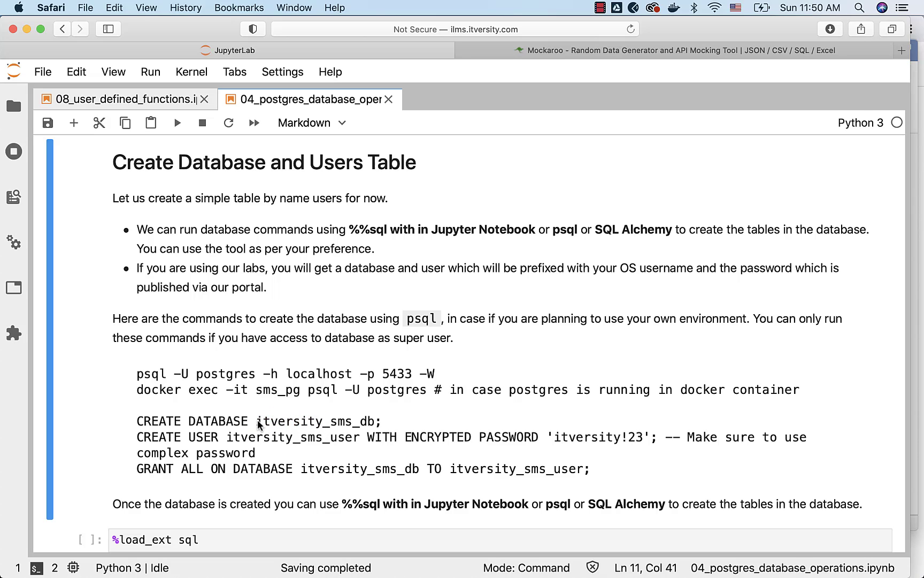
double_click(317, 421)
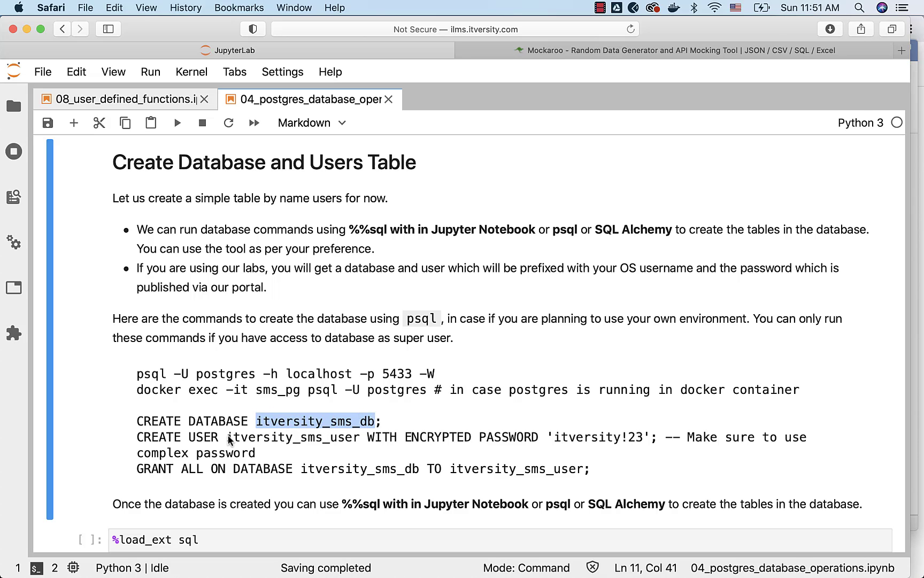
double_click(291, 438)
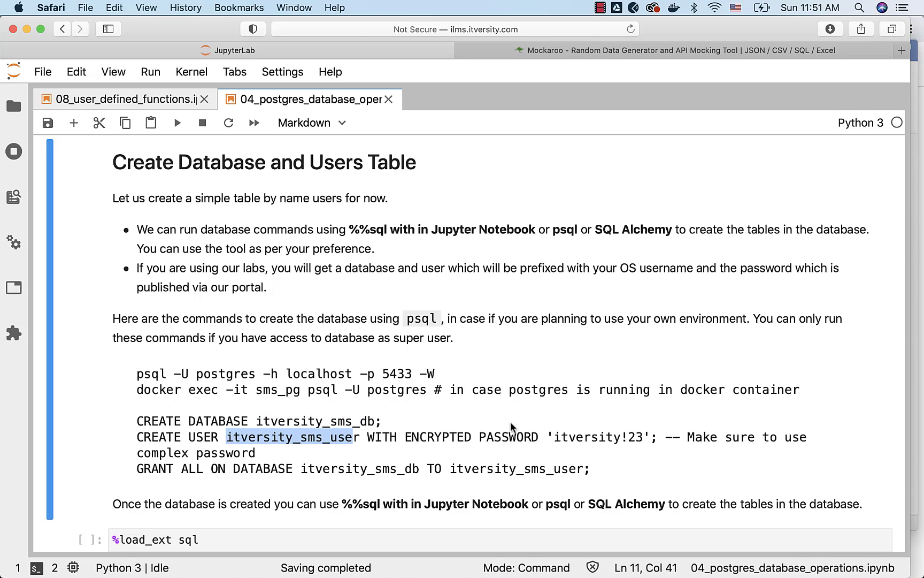
double_click(595, 438)
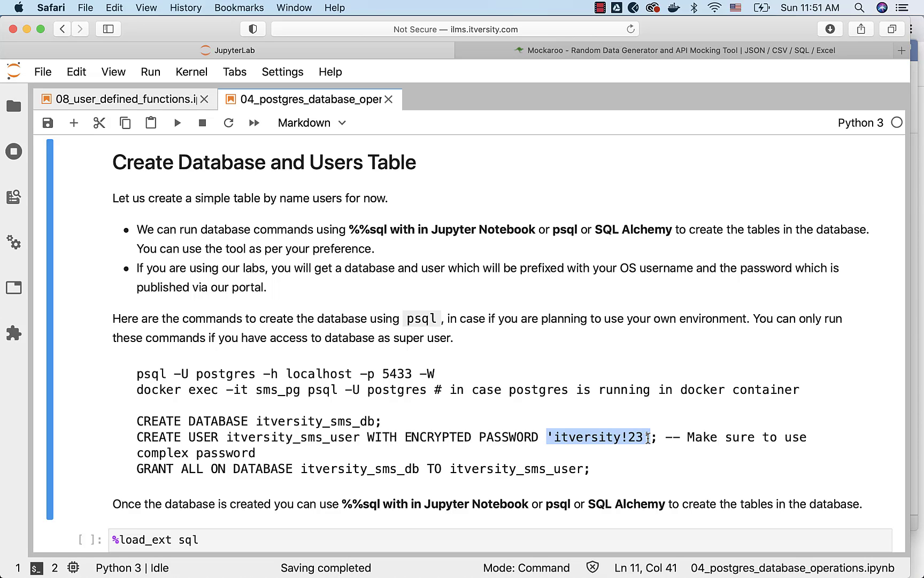
mouse_move(736, 469)
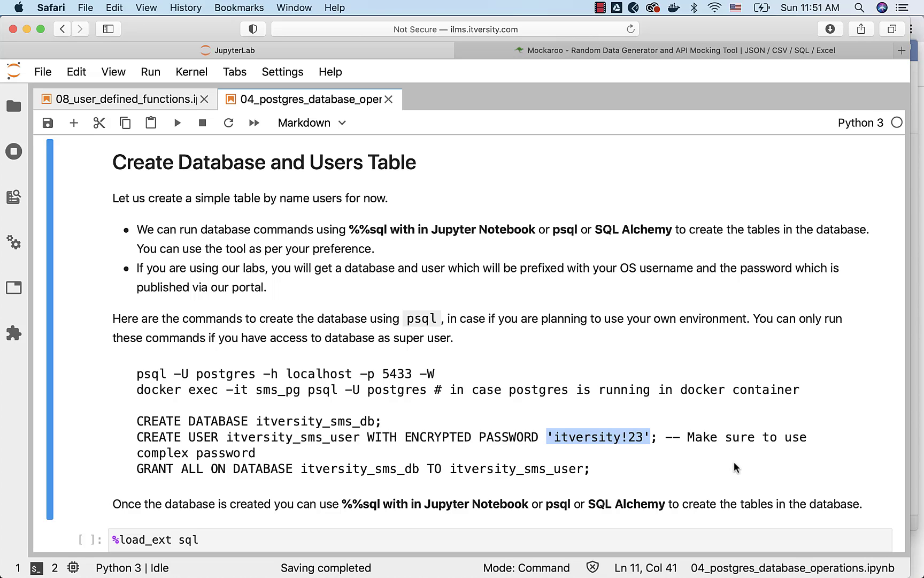
mouse_move(415, 294)
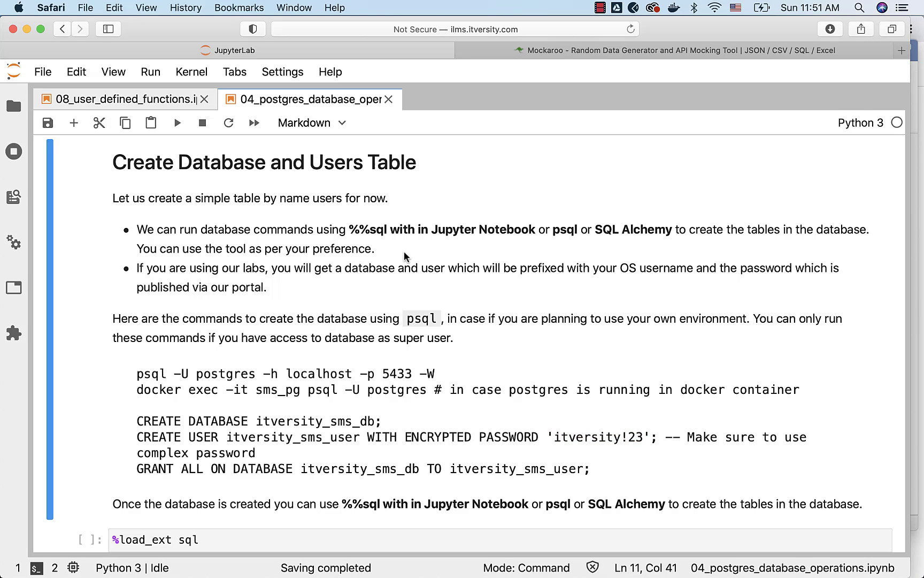
mouse_move(458, 242)
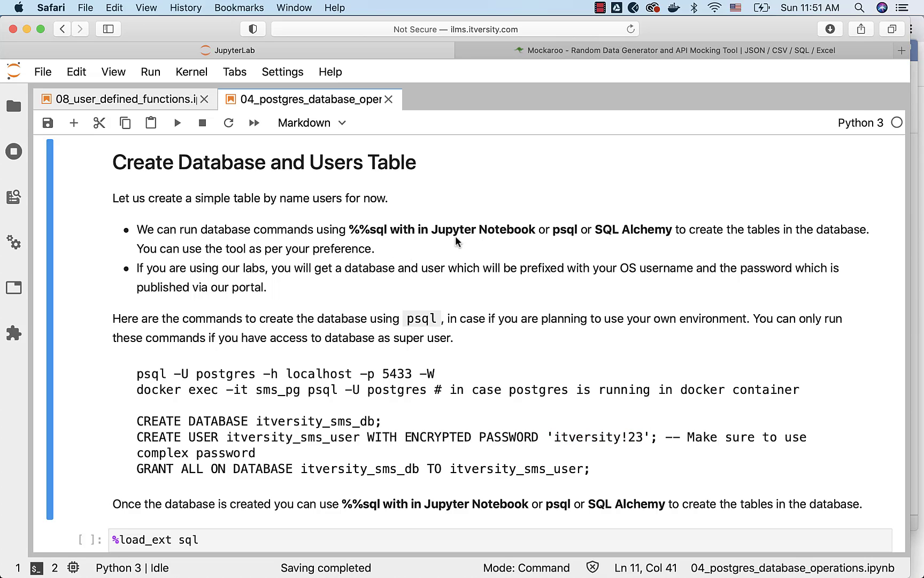
mouse_move(423, 243)
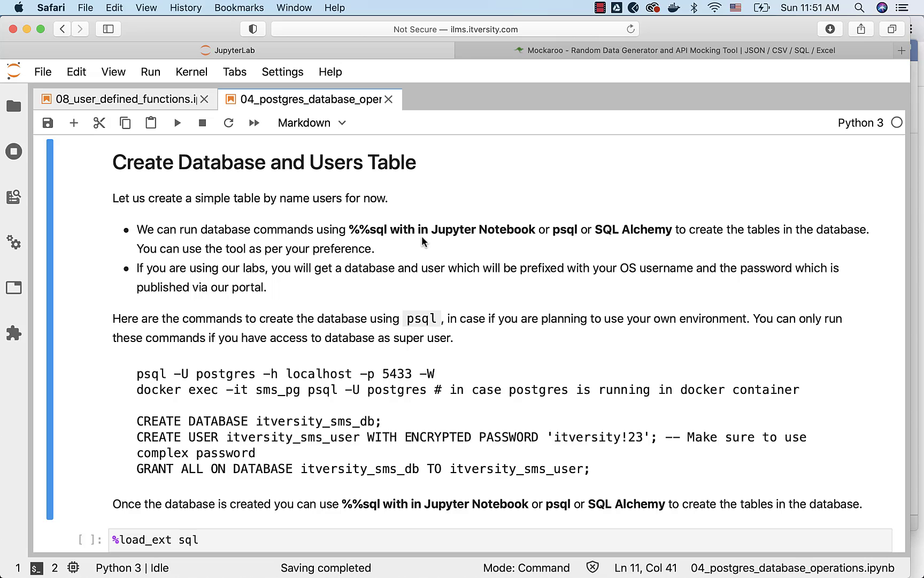
mouse_move(569, 244)
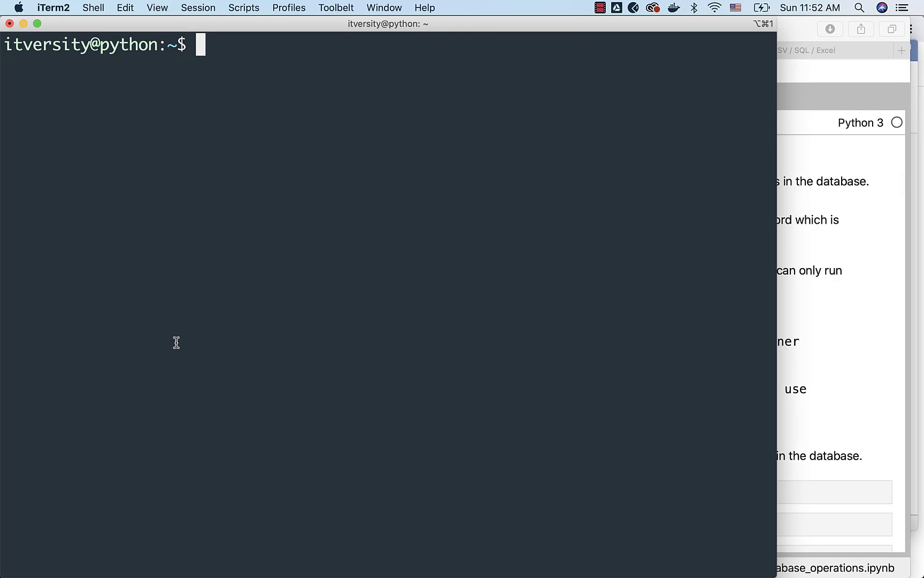
Connect with psql -U postgres -h localhost -p 5433 -W, enter the password, then quit with \q.
text(psql -U postgres -h localhost -p 5433 -W)
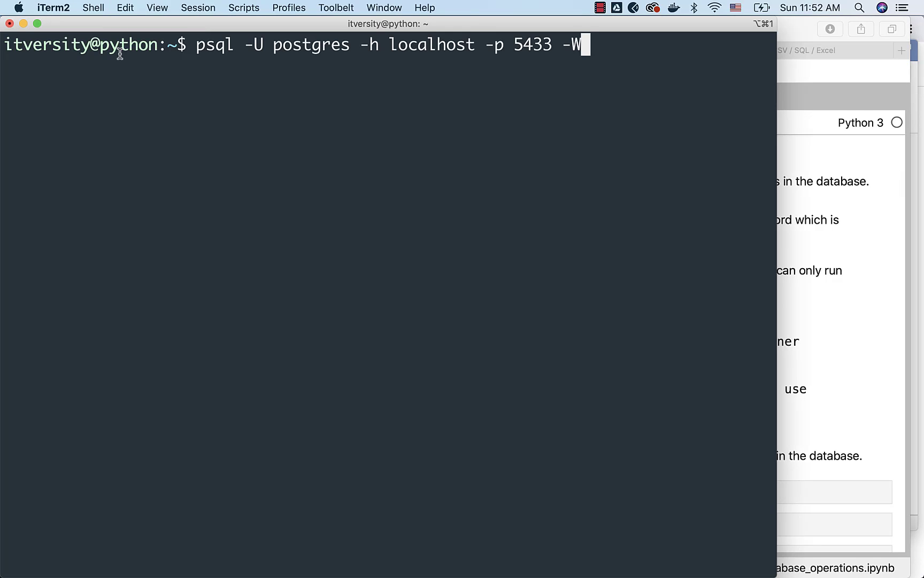
mouse_move(136, 71)
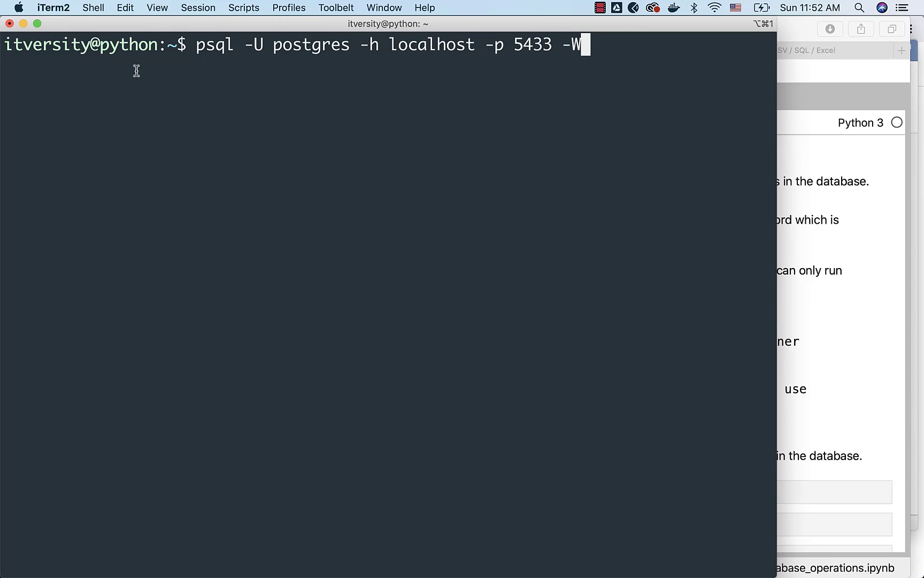
mouse_move(286, 69)
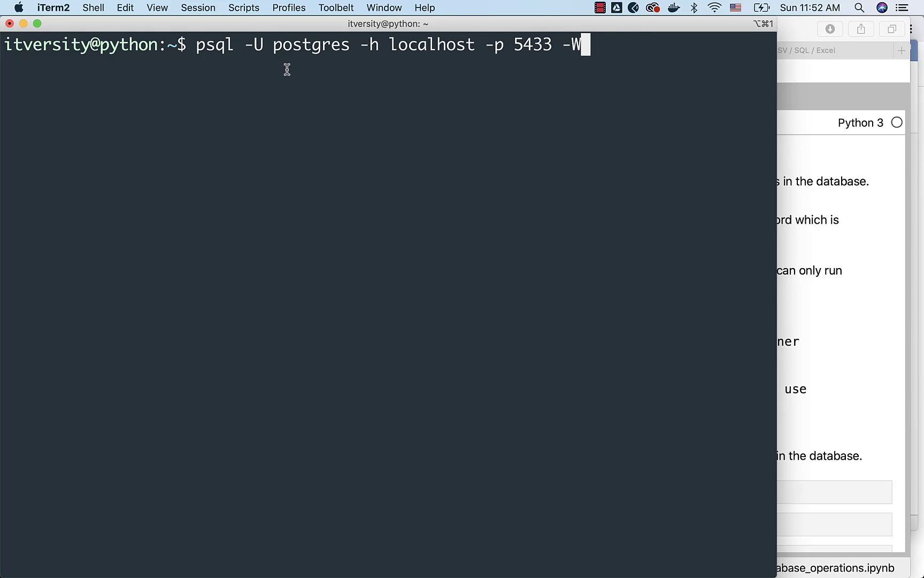
mouse_move(332, 58)
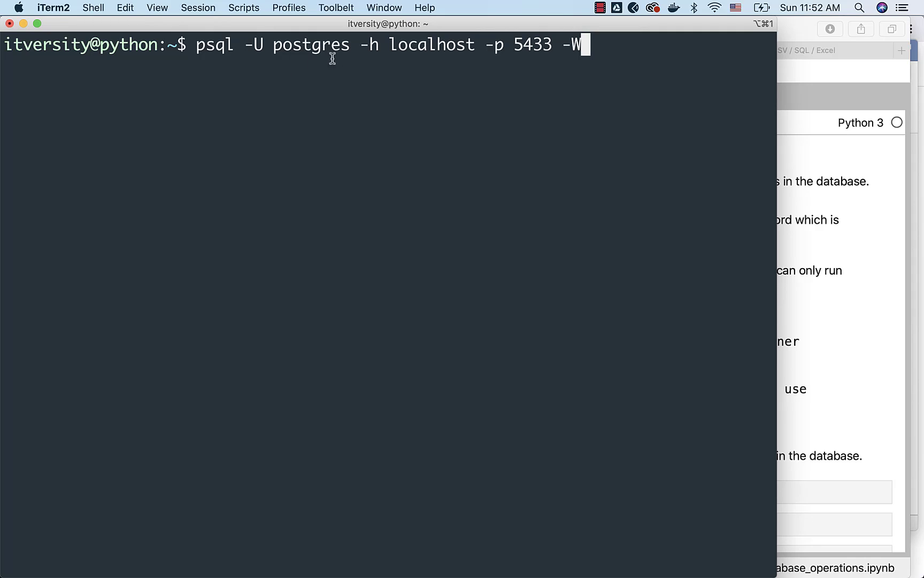
drag(361, 44, 476, 44)
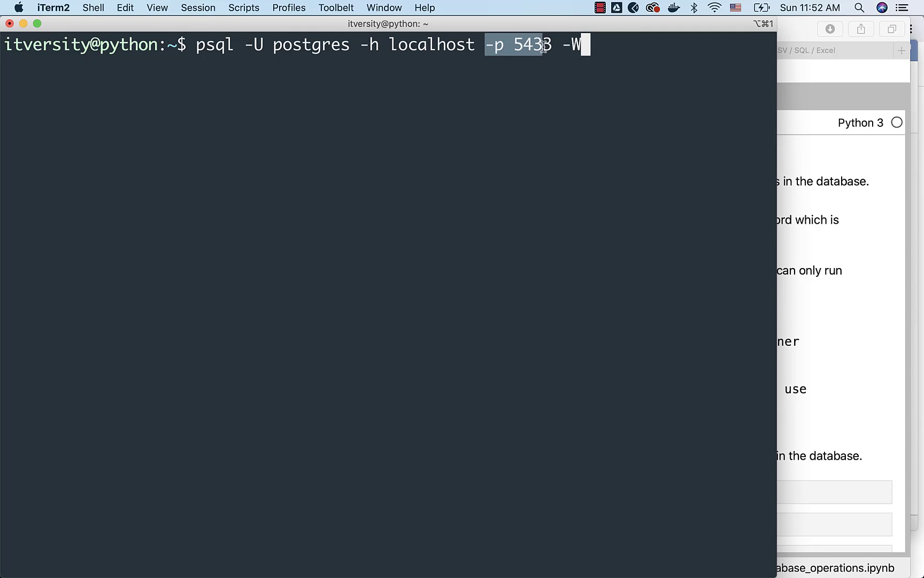
mouse_move(547, 45)
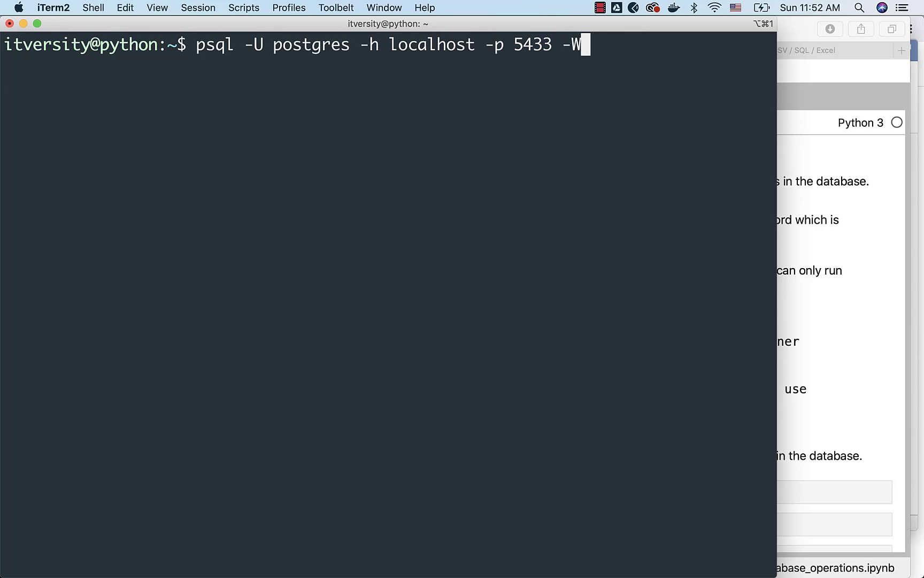
key(Return)
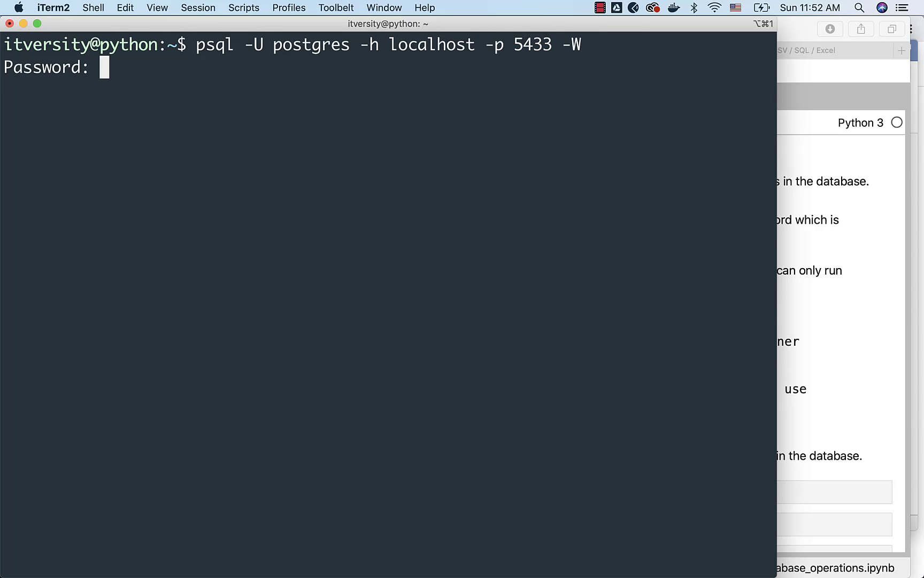
key(Enter)
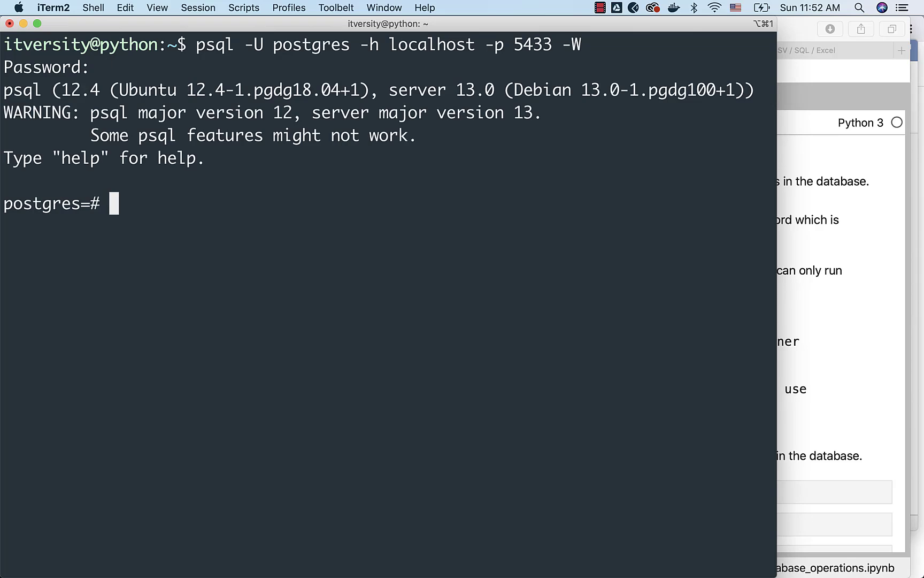
text(\q)
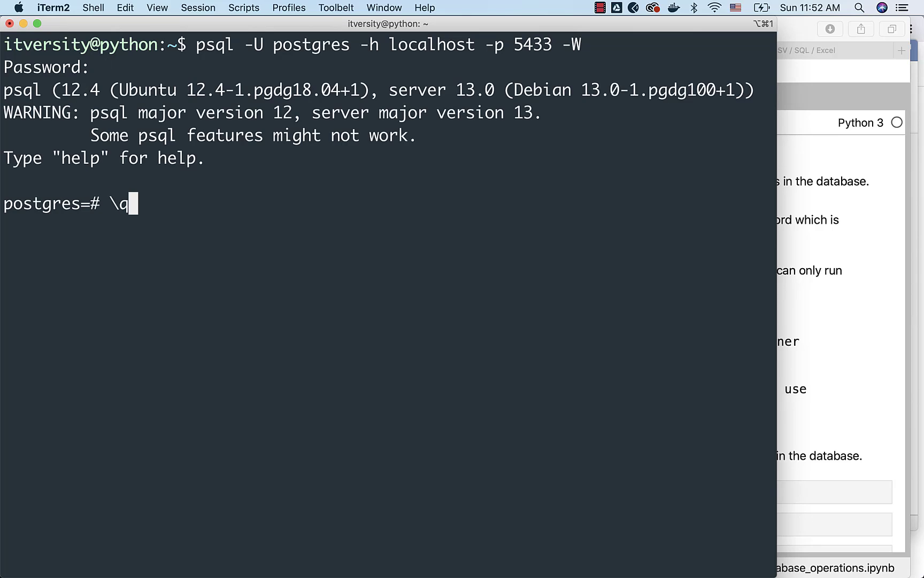
key(Enter)
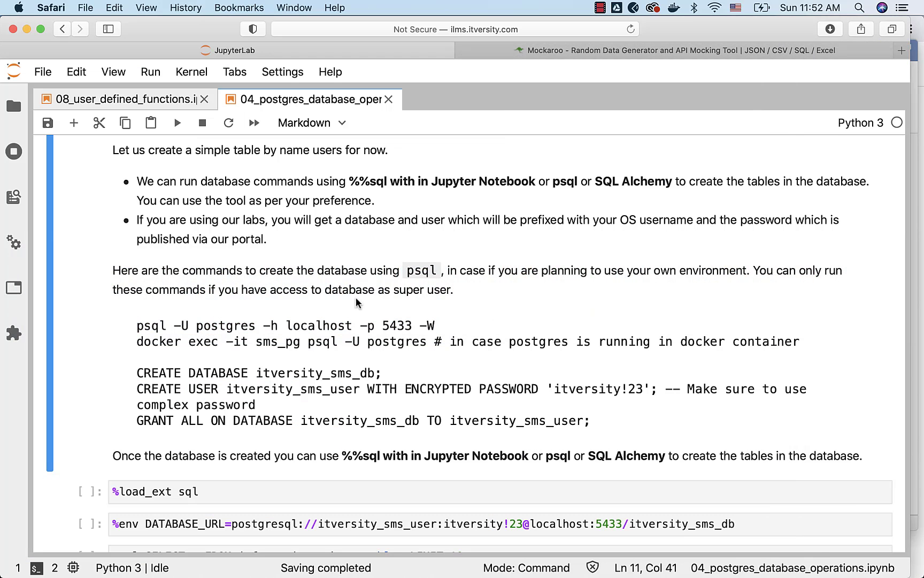
Enter docker exec -it sms_pg psql -U postgres at the shell prompt to open psql inside the container.
drag(136, 340, 424, 340)
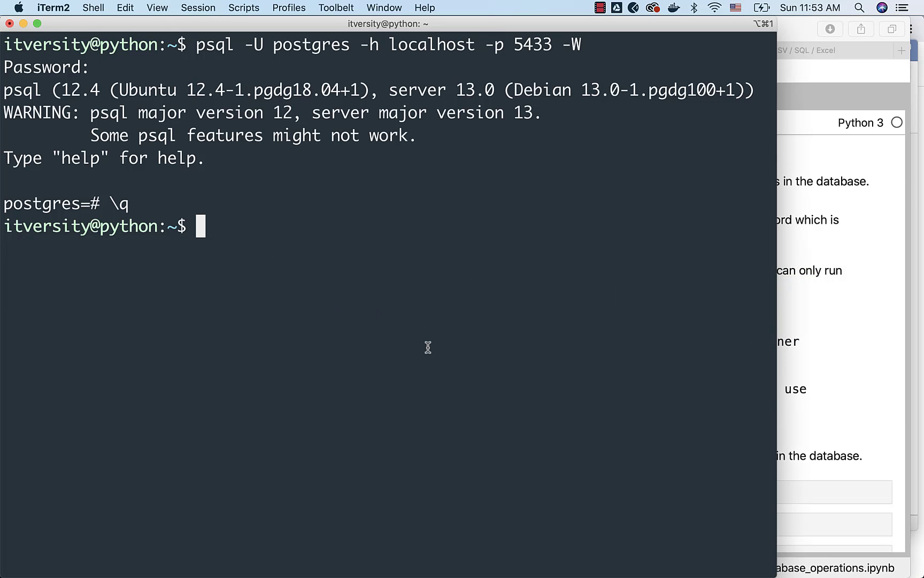
text(docker exec -it sms_pg psql -U postgres)
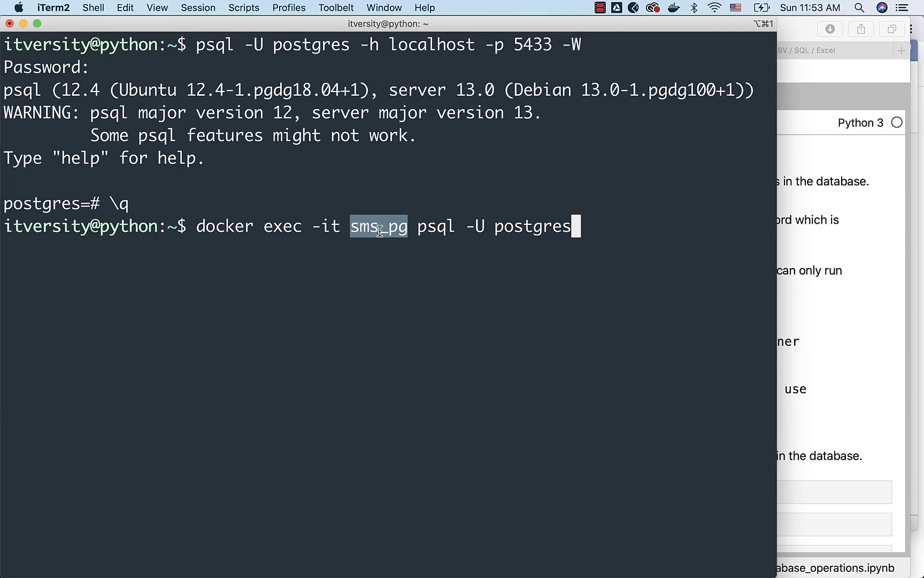
mouse_move(463, 227)
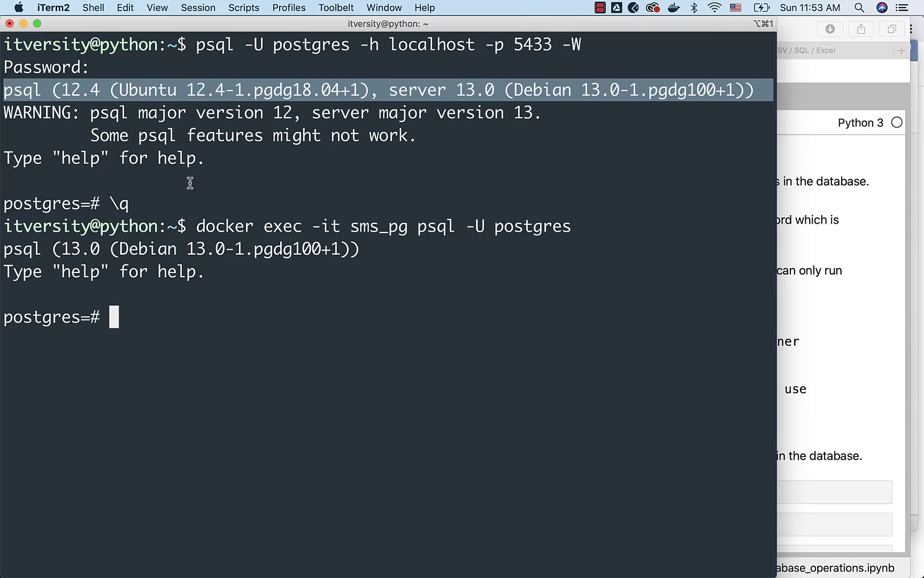
mouse_move(179, 138)
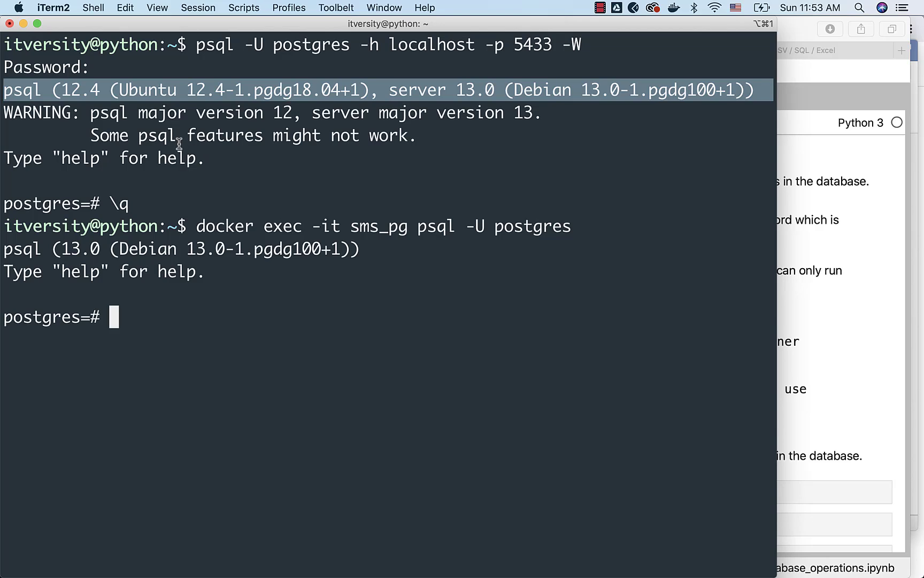
mouse_move(79, 213)
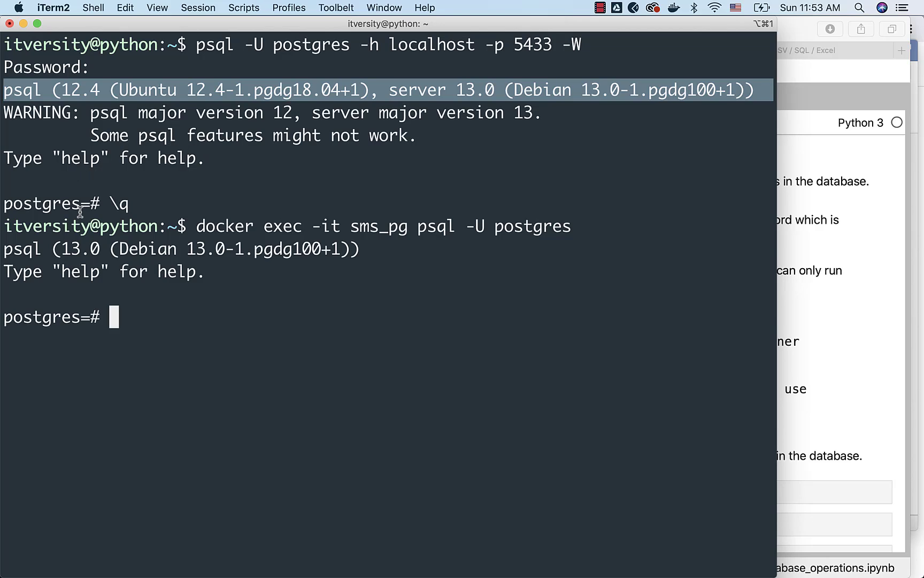
mouse_move(67, 249)
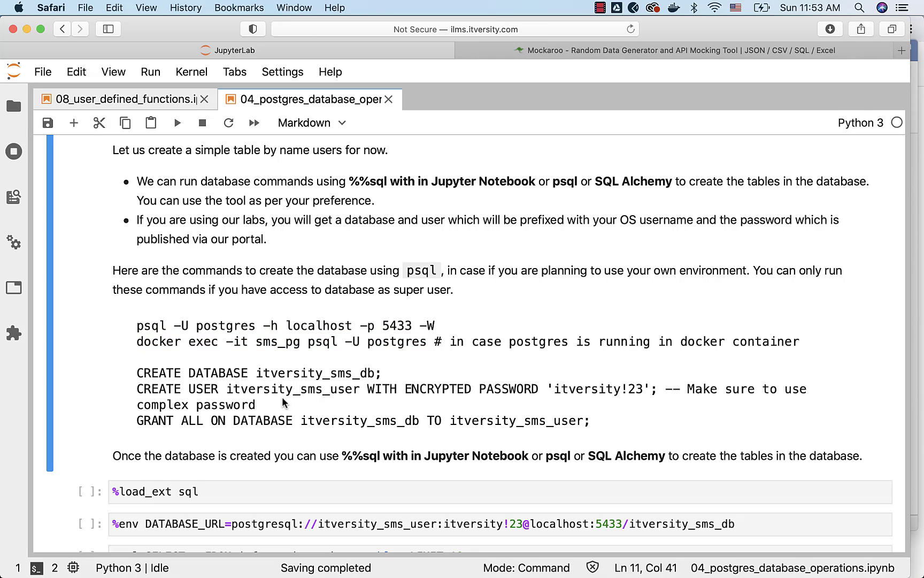
scroll(down, 3)
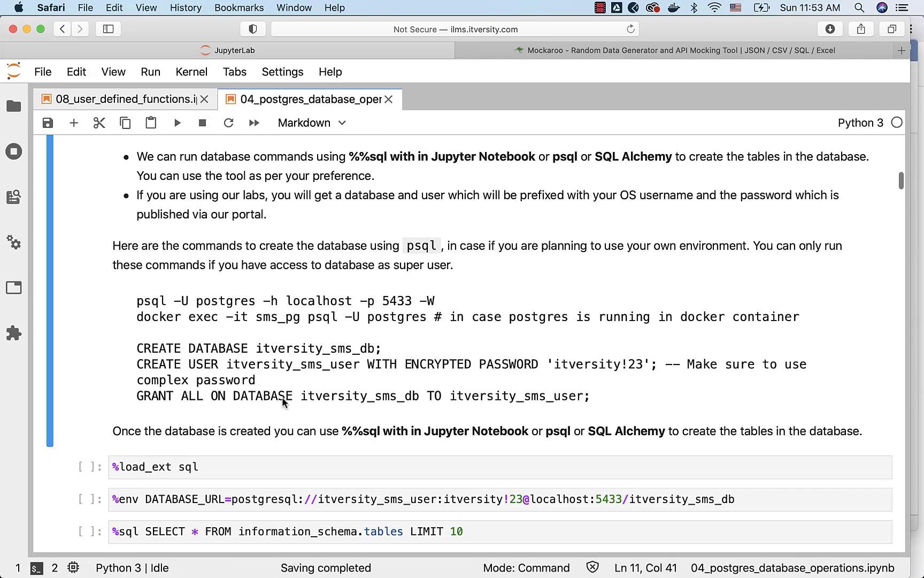
mouse_move(338, 372)
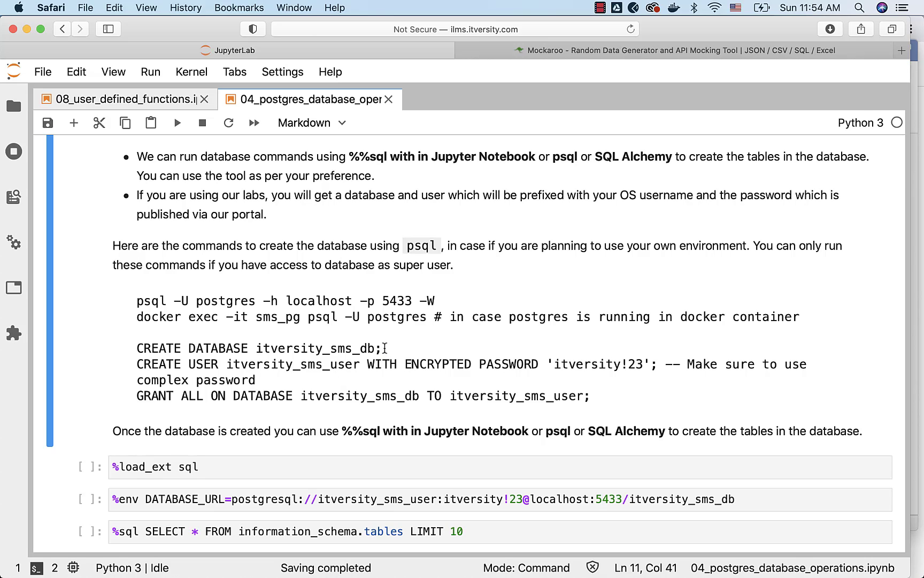
triple_click(257, 349)
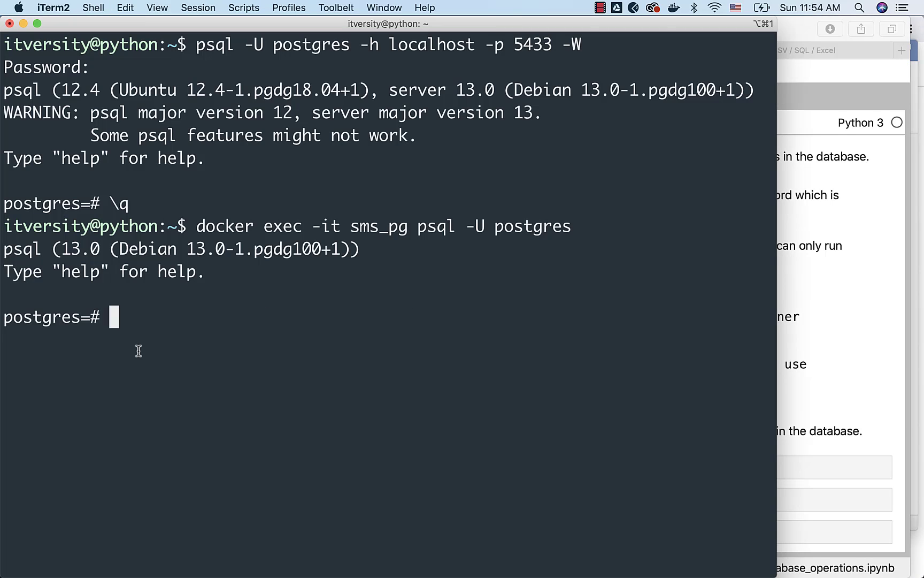
text(CREATE DATABASE itversity_sms_db;)
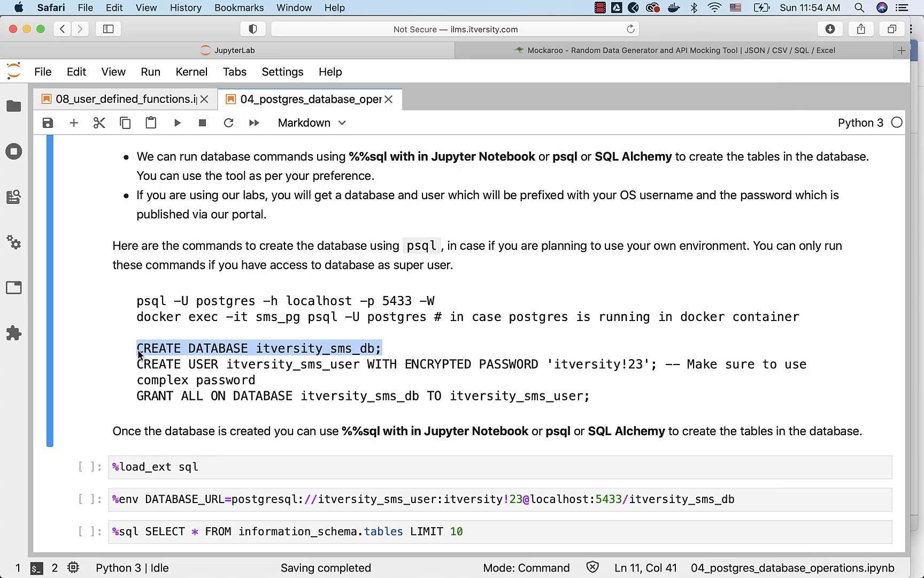
click(141, 368)
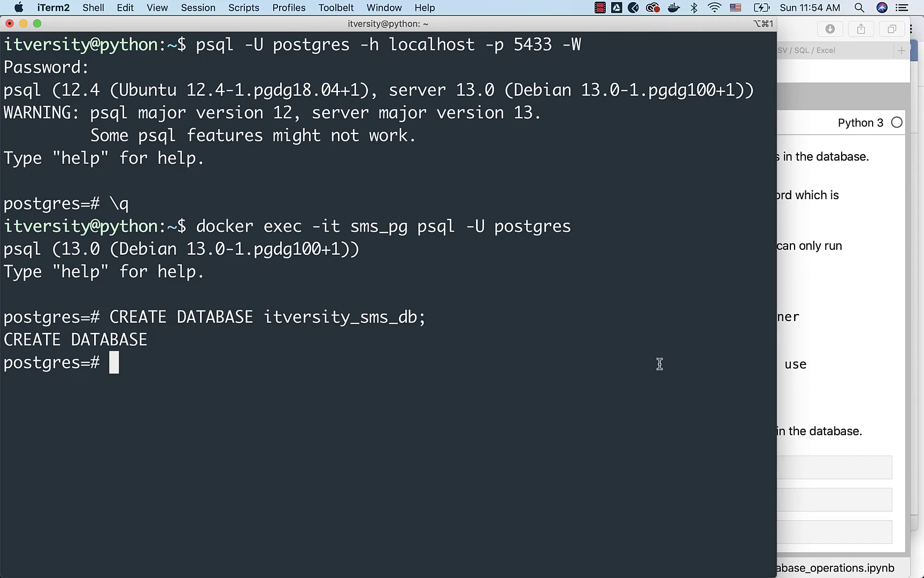
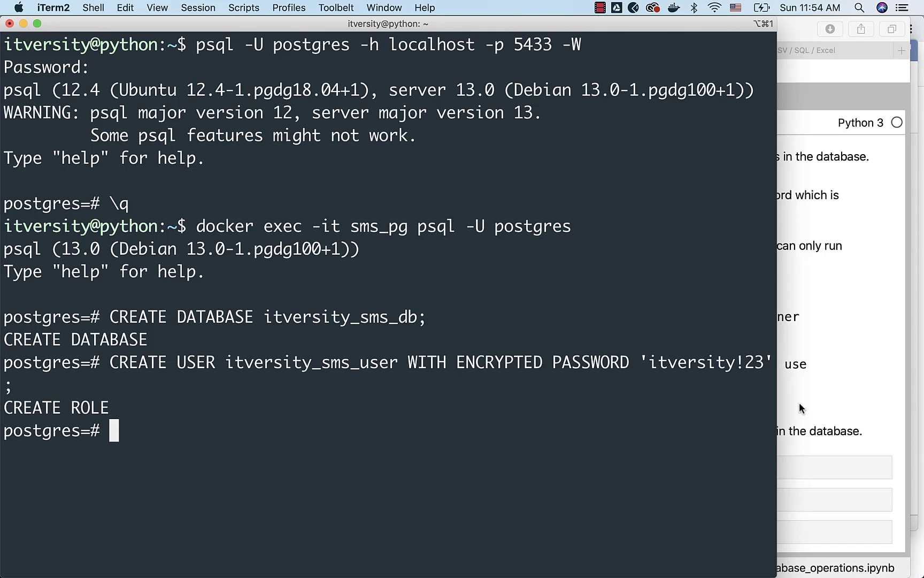
mouse_move(639, 395)
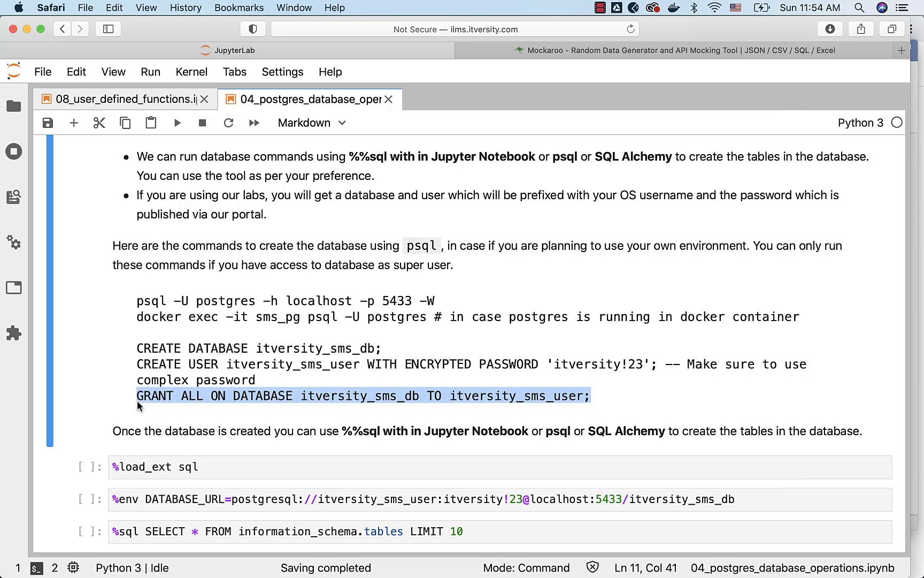
Scroll down the notebook to the GRANT statement and the %load_ext sql cell.
scroll(down, 3)
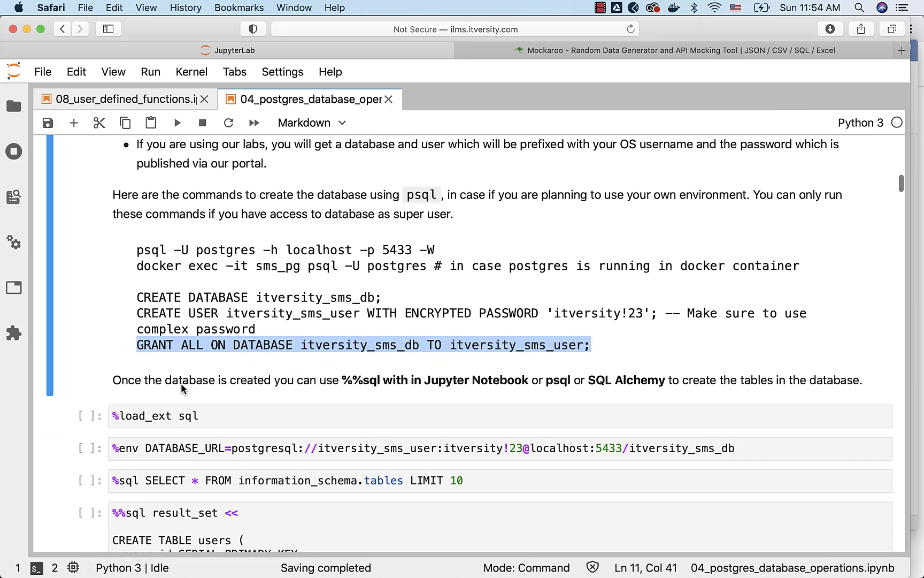
scroll(down, 3)
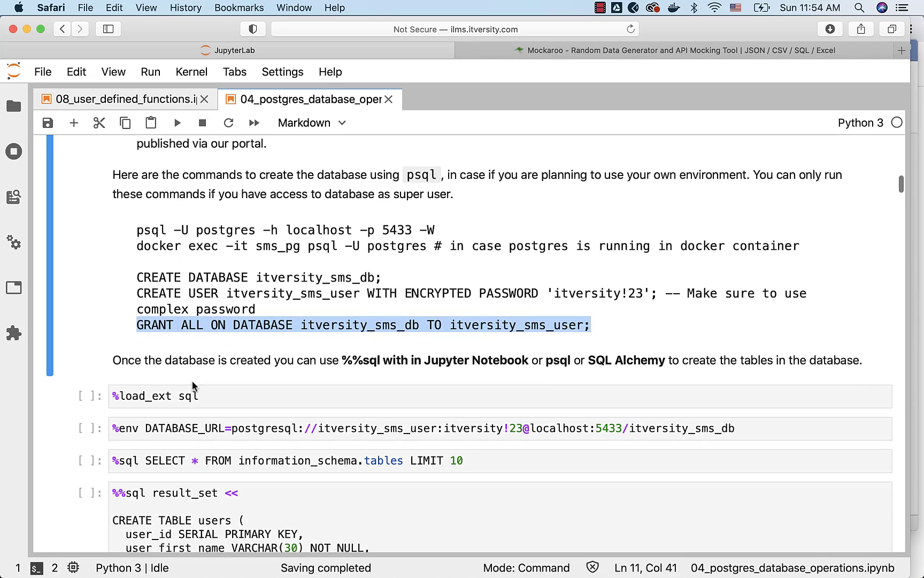
scroll(down, 3)
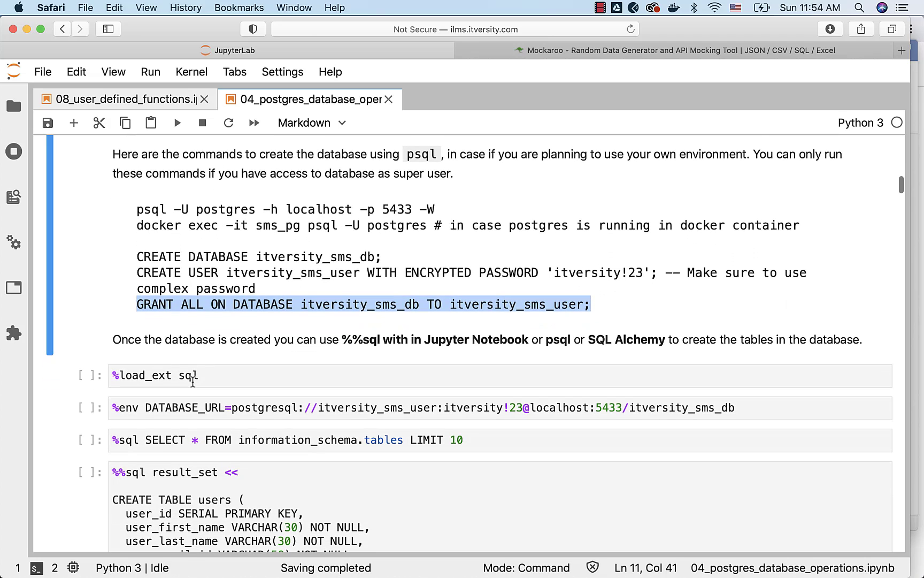
scroll(down, 3)
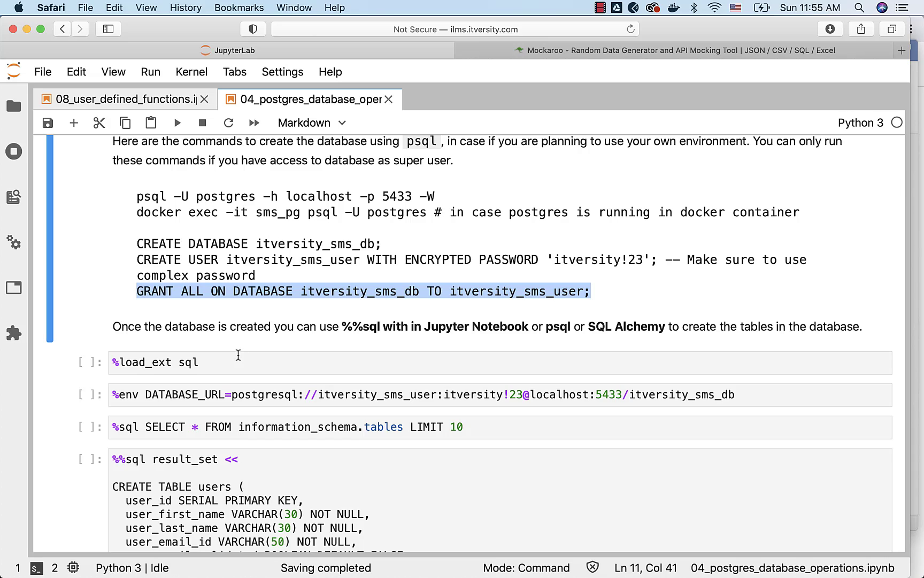
mouse_move(233, 362)
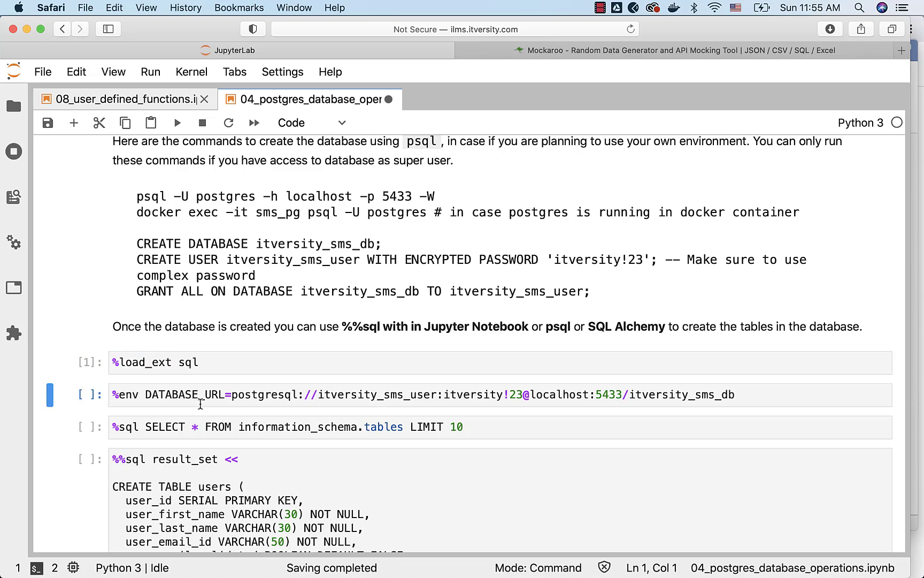
Run the %env DATABASE_URL cell and the information_schema.tables LIMIT 10 query, listing ten rows.
click(207, 395)
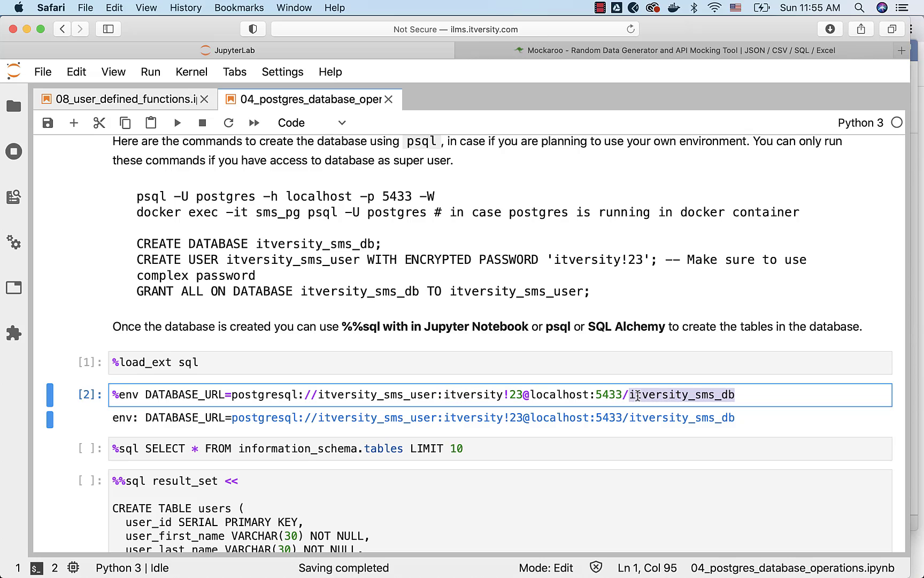
scroll(down, 3)
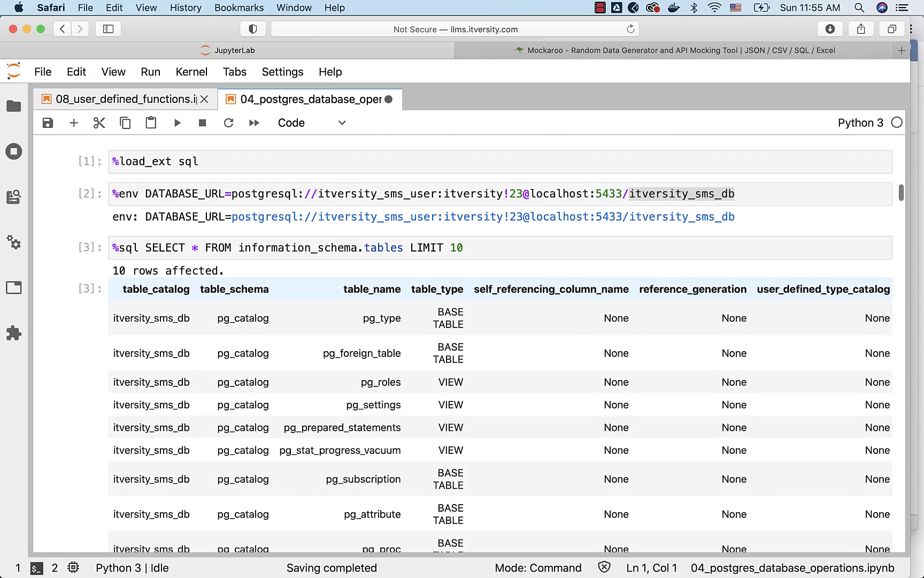
scroll(down, 3)
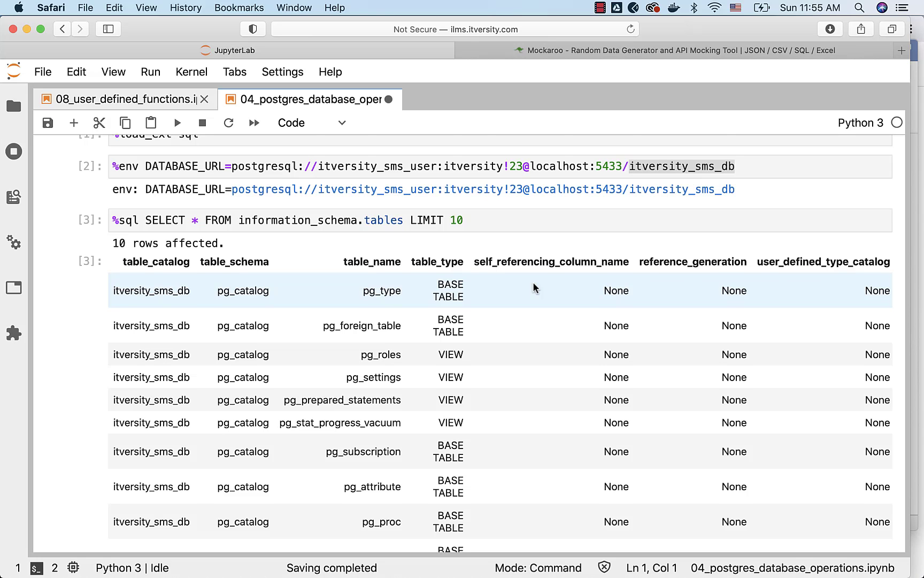
scroll(down, 3)
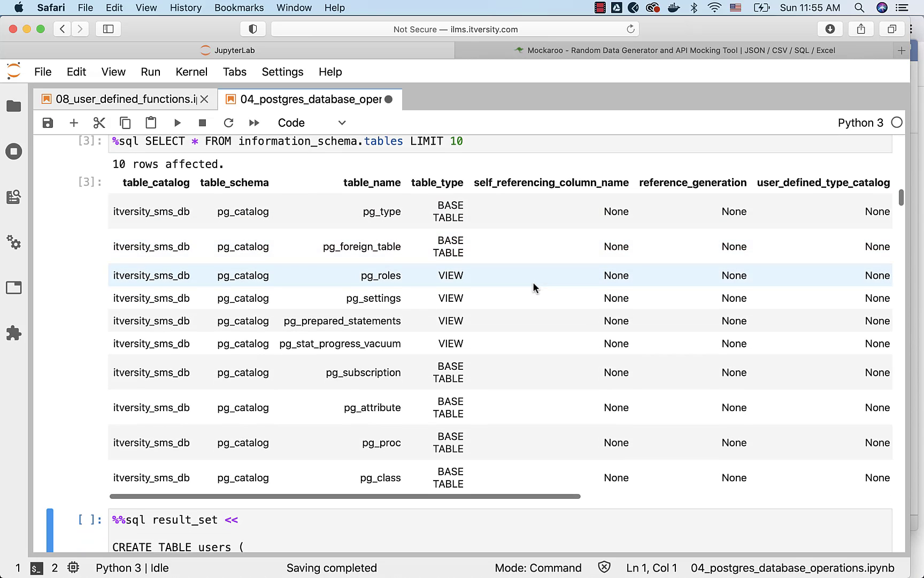
scroll(down, 3)
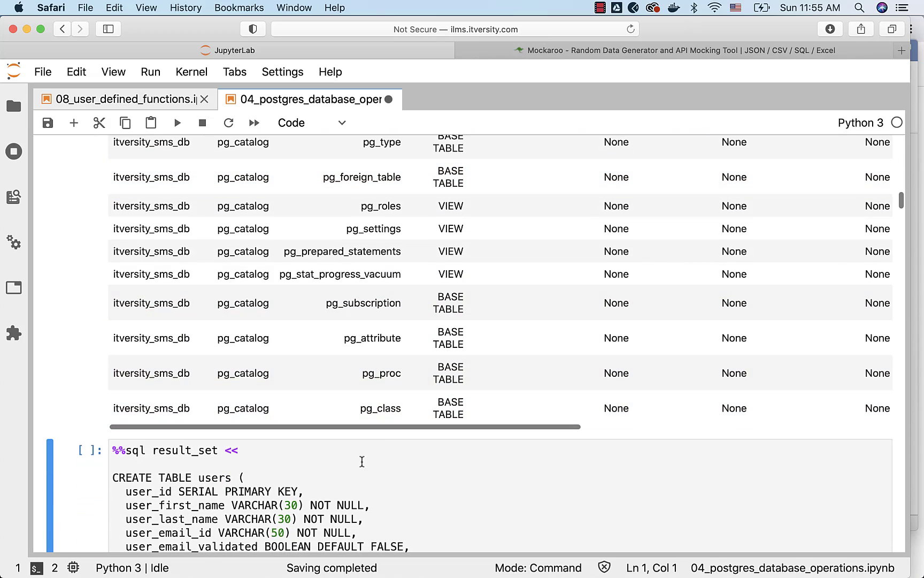
mouse_move(374, 451)
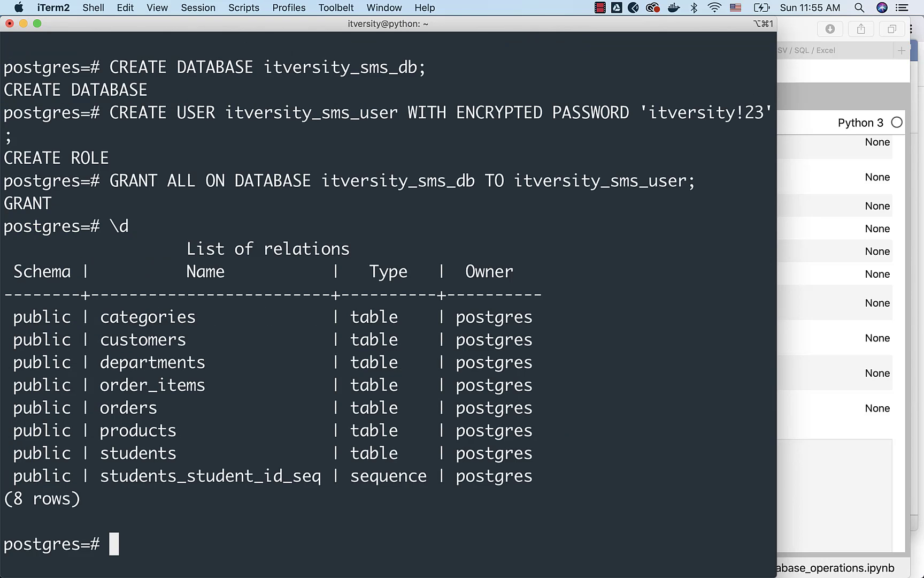
mouse_move(206, 381)
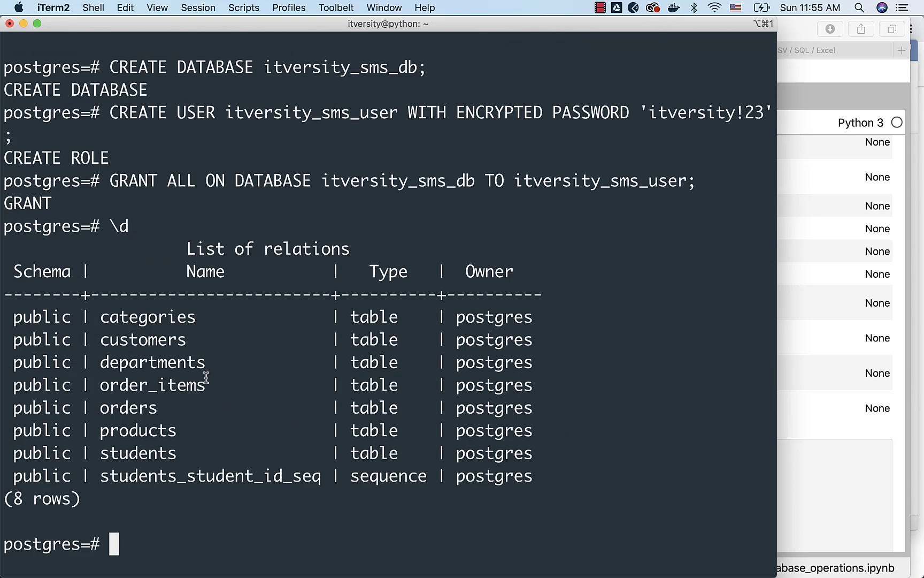
mouse_move(167, 413)
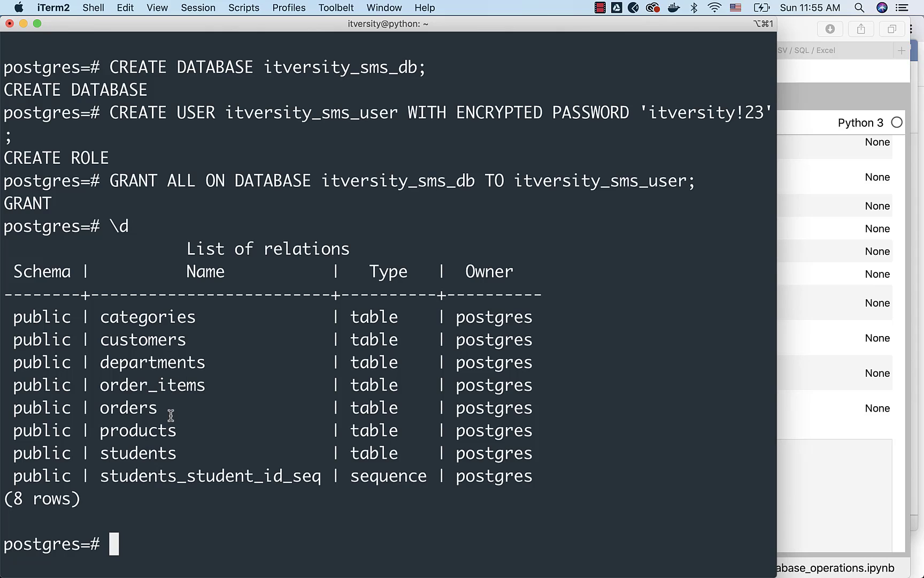
mouse_move(171, 342)
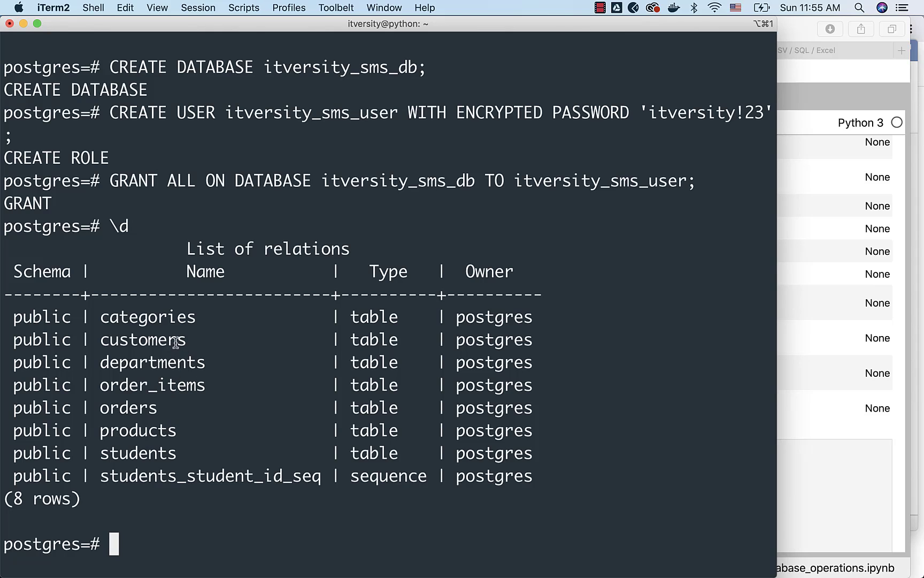
mouse_move(536, 467)
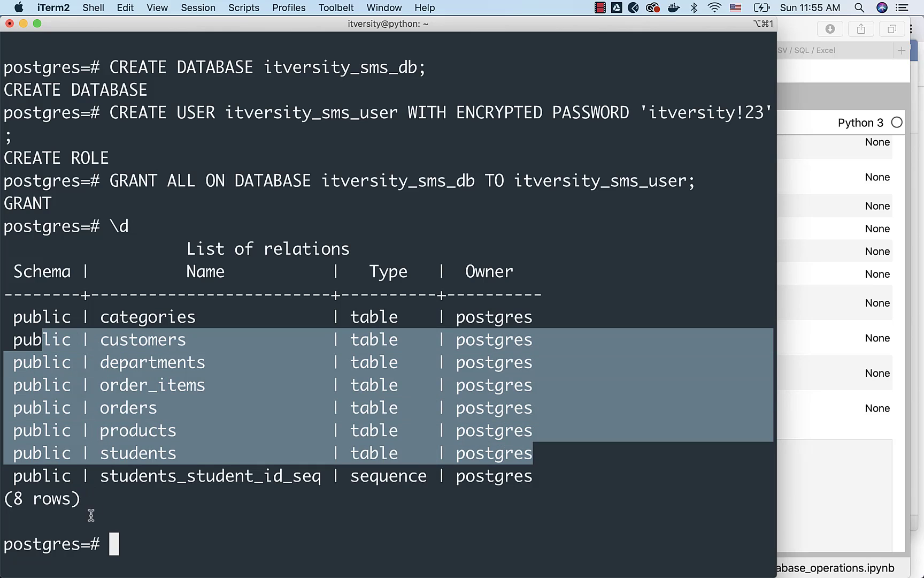
mouse_move(96, 361)
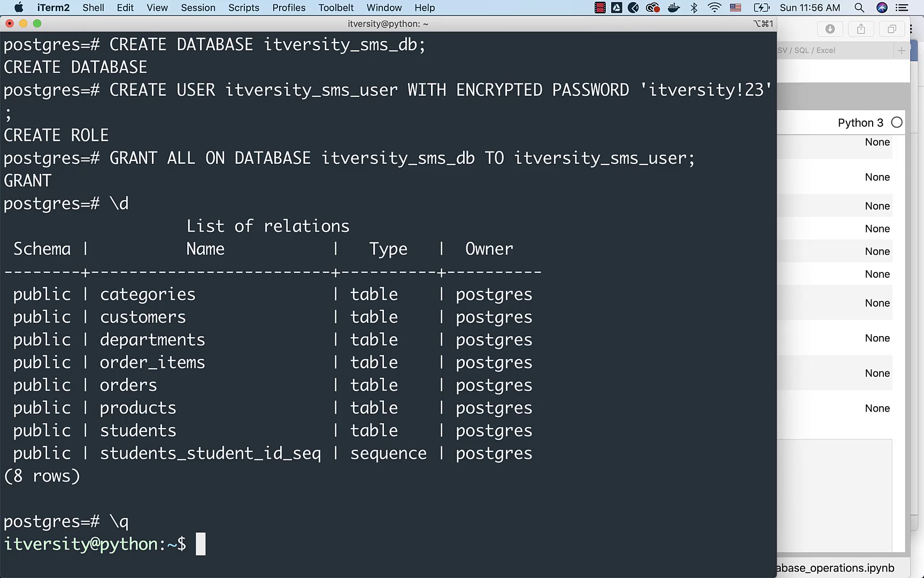
Recall the earlier docker exec and psql -U postgres -p 5433 commands from shell history.
text(docker exec -it sms_pg psql -U postgres)
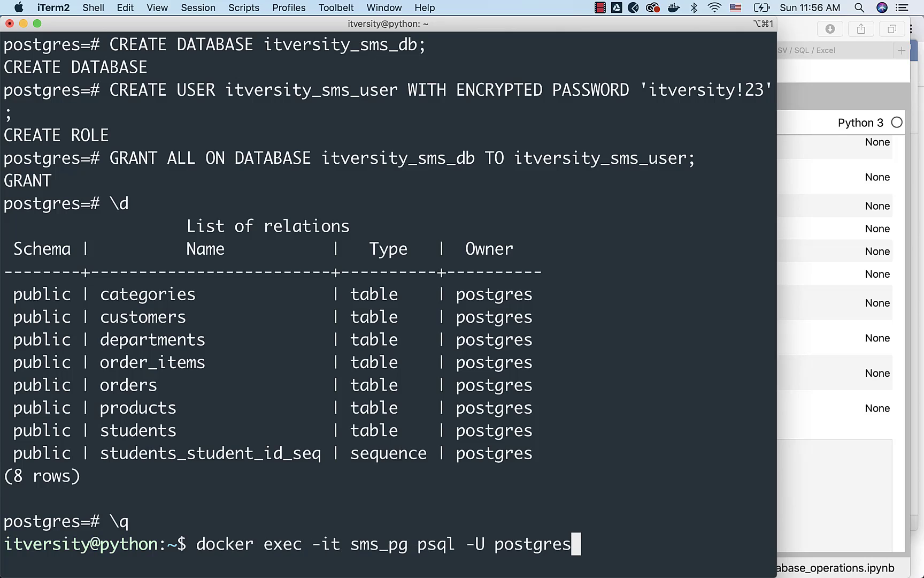
text(psql -U postgres -h localhost -p 5433 -W)
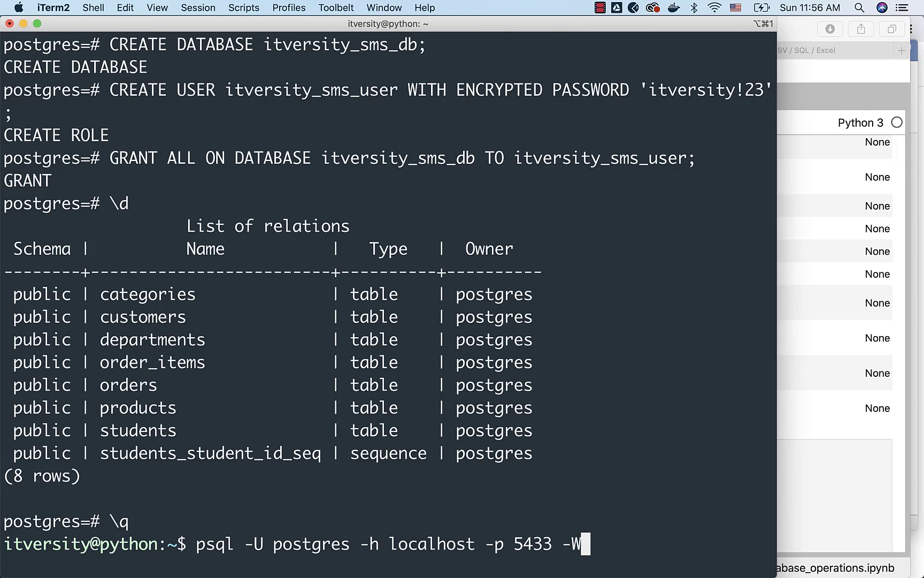
text(docker exec -it sms_pg psql -U postgres)
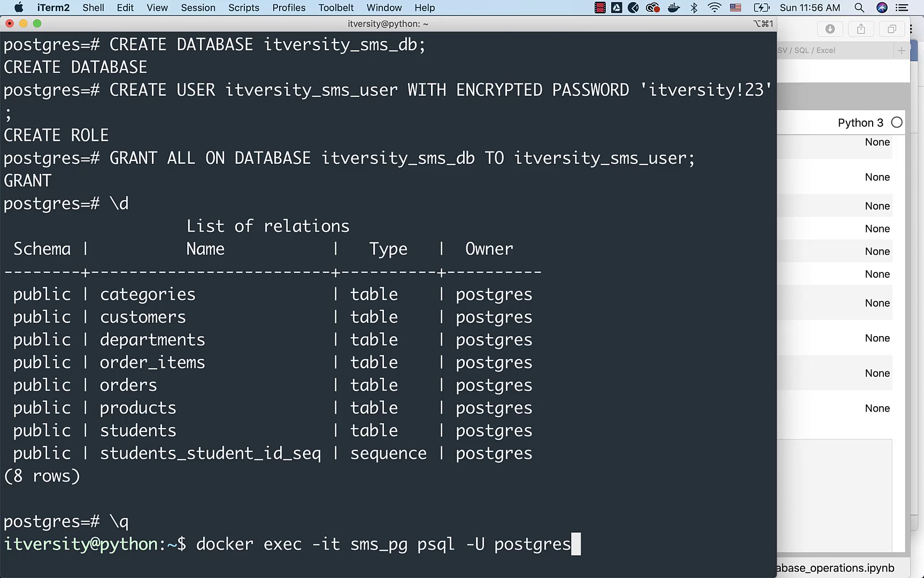
text(psql -U postgres -h localhost -p 5433 -W)
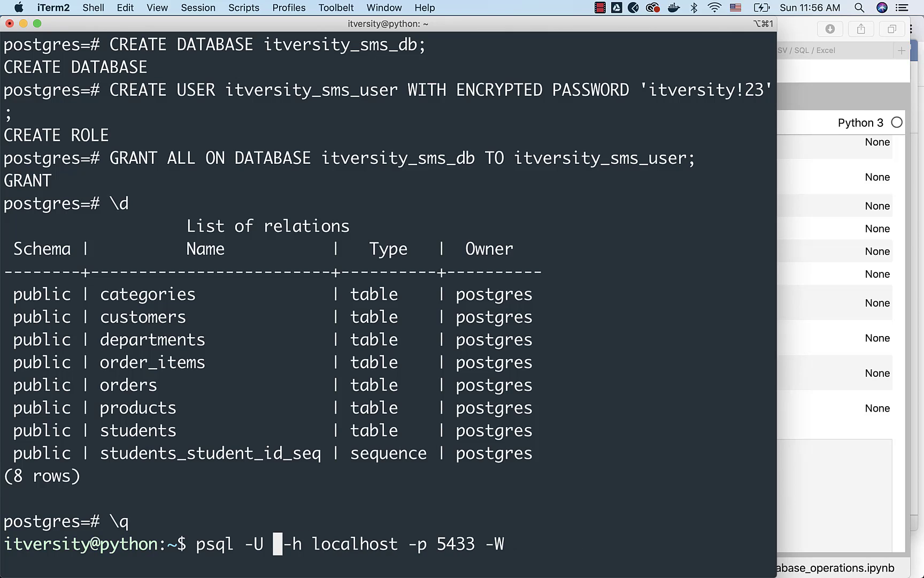
Edit the command to psql -U itversity_sms_user -d itversity_sms_db on port 5433 and connect with the password.
text(itversit)
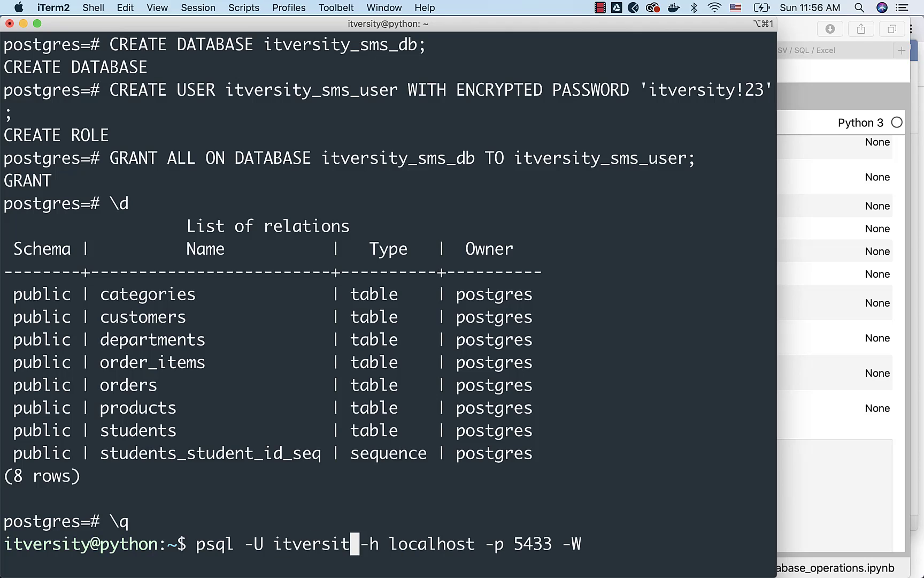
text(y_sme_user)
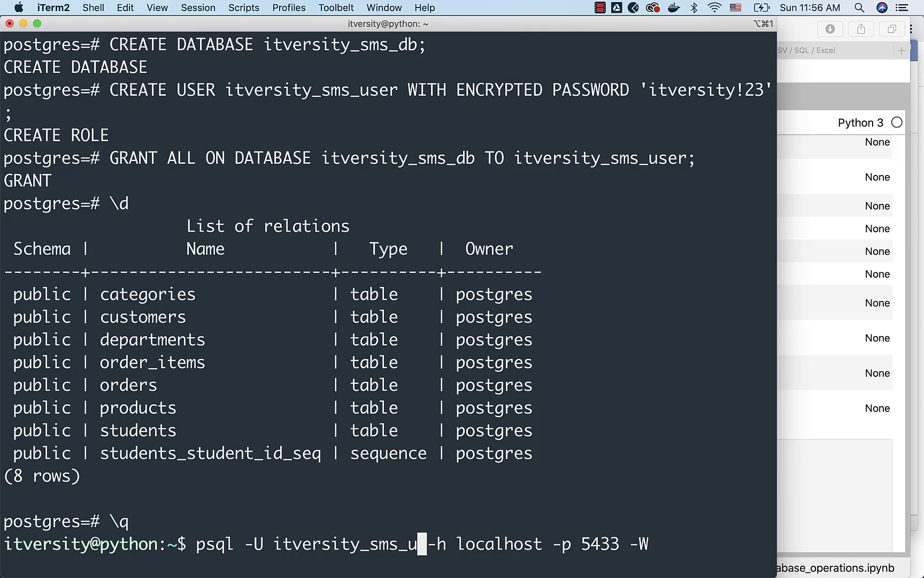
text(ser -d i)
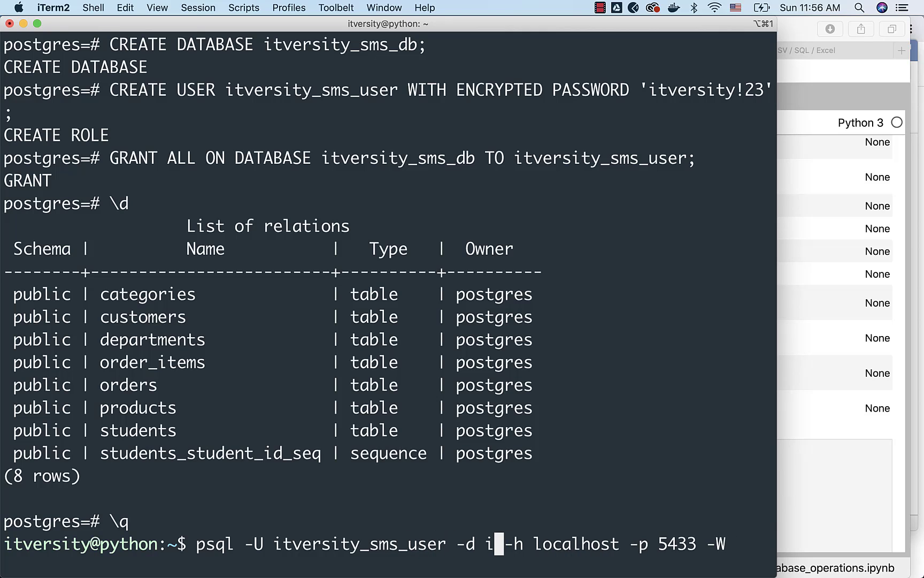
text(tversity_sms_)
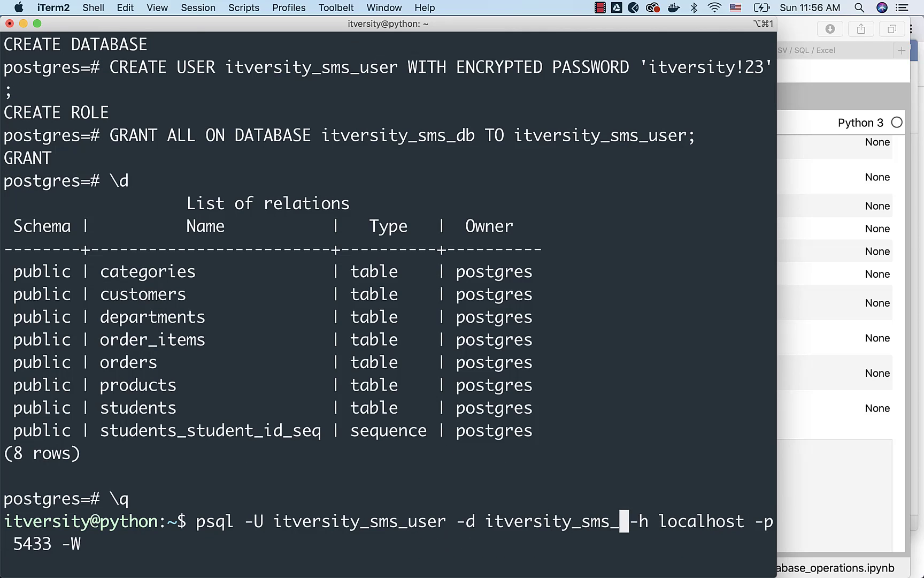
text(db)
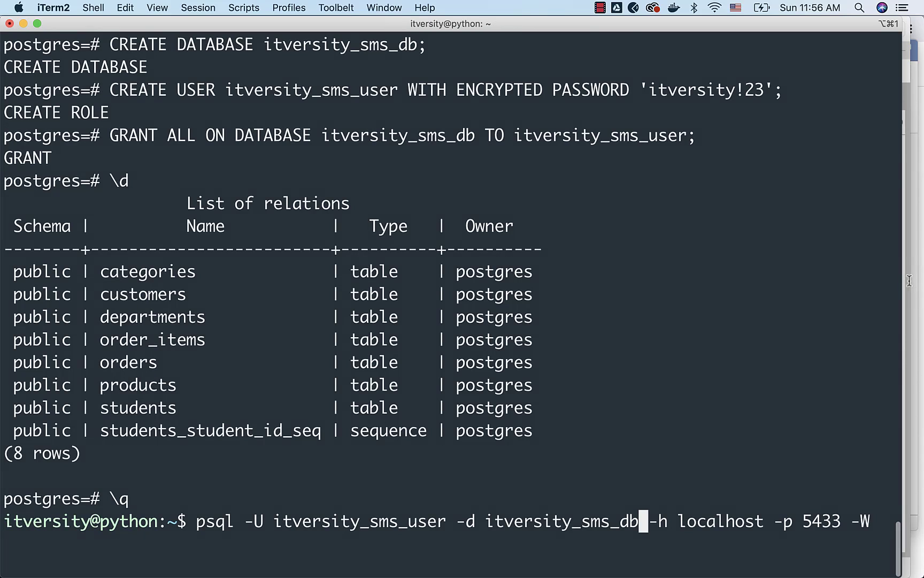
mouse_move(588, 493)
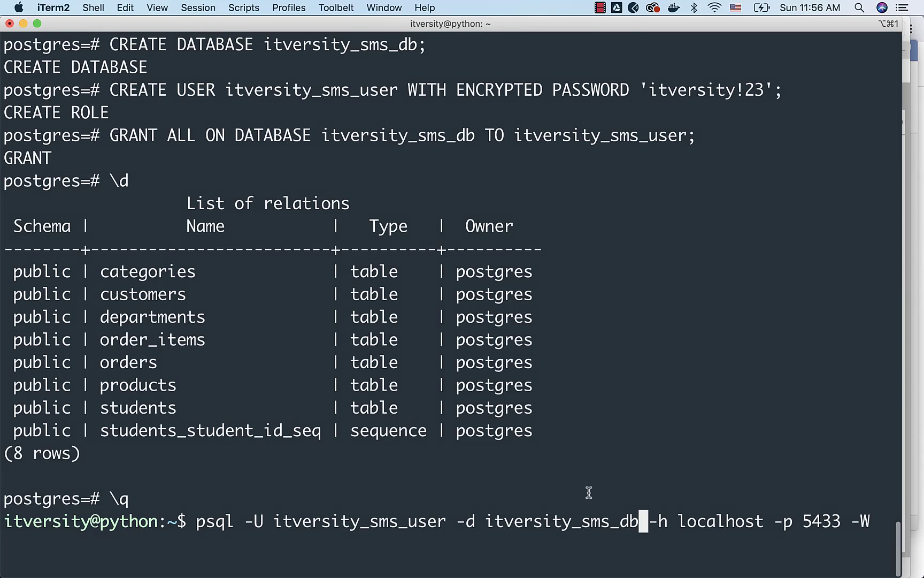
mouse_move(591, 525)
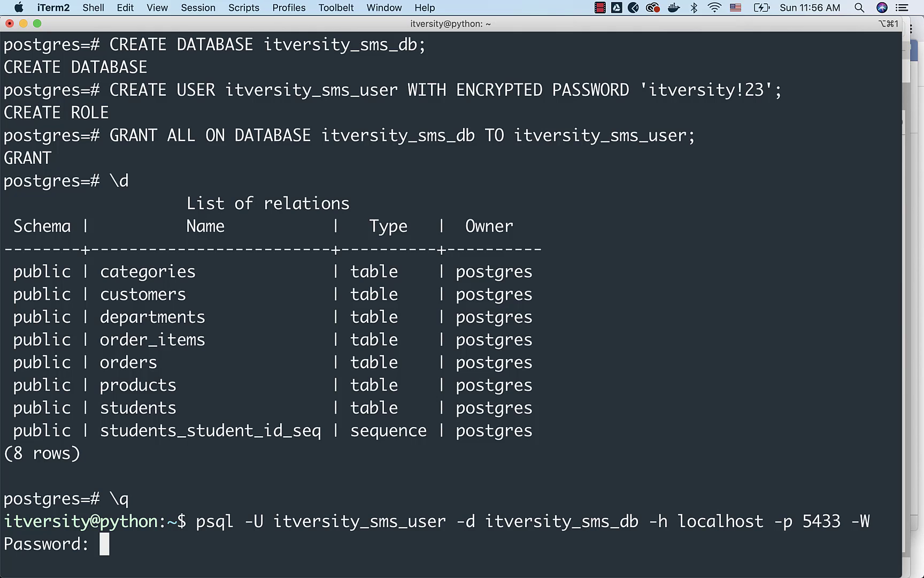
key(Enter)
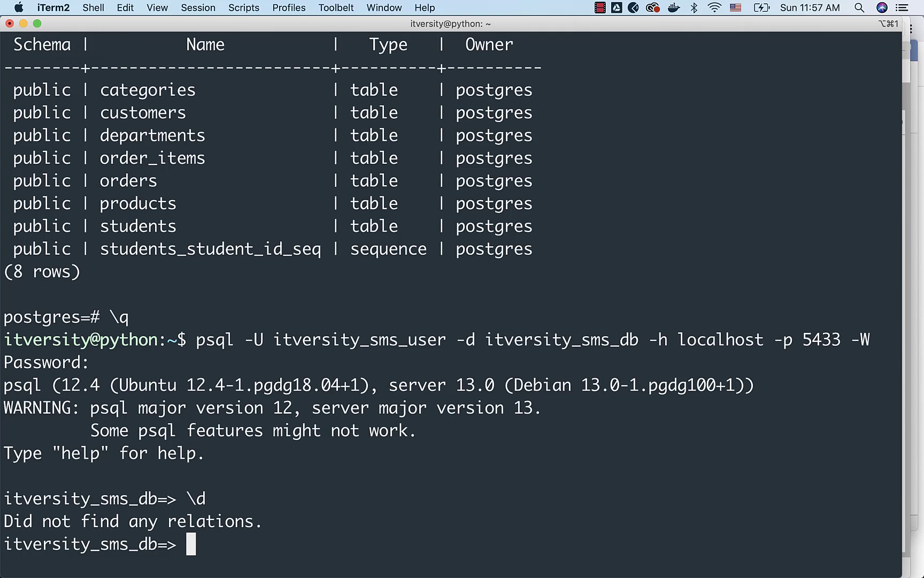
mouse_move(528, 527)
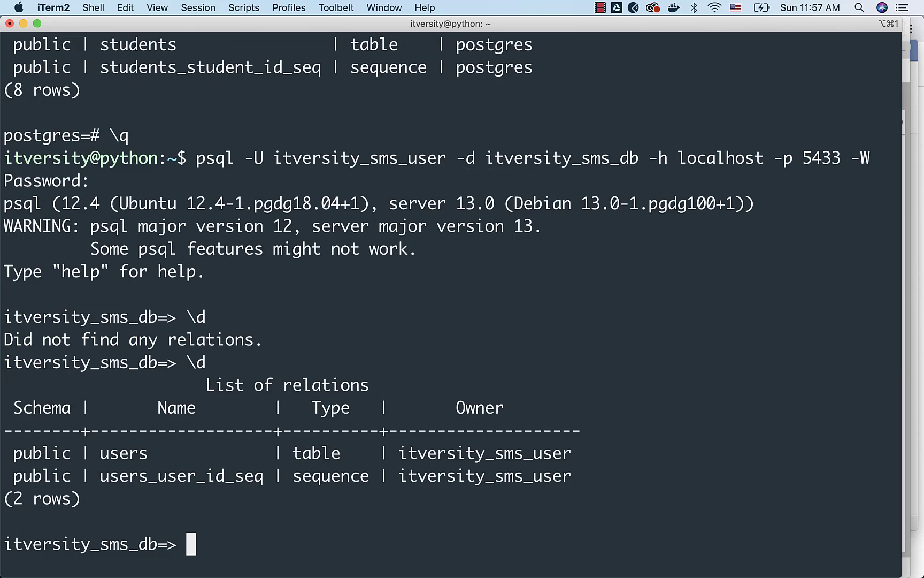
mouse_move(137, 451)
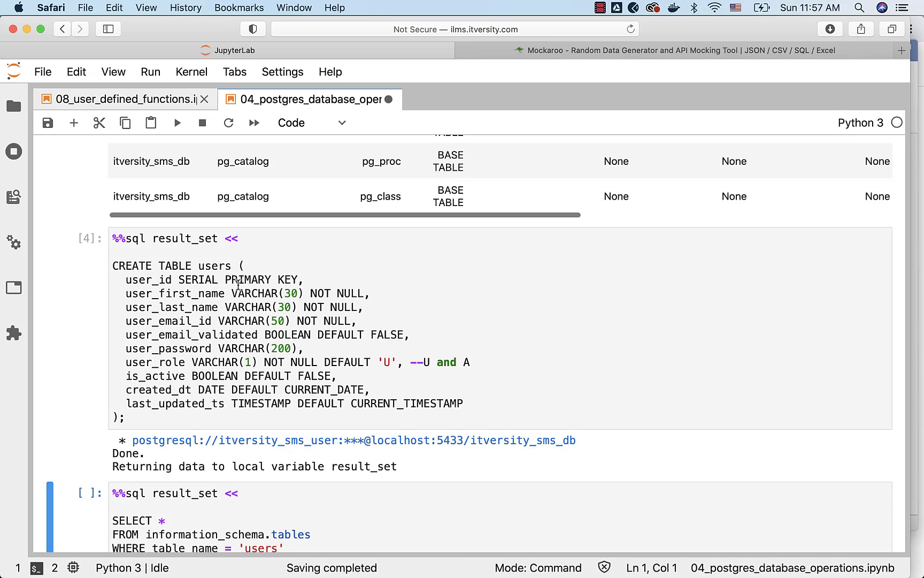
Run the information_schema.tables query for table_name 'users' and display the one BASE TABLE row.
scroll(down, 3)
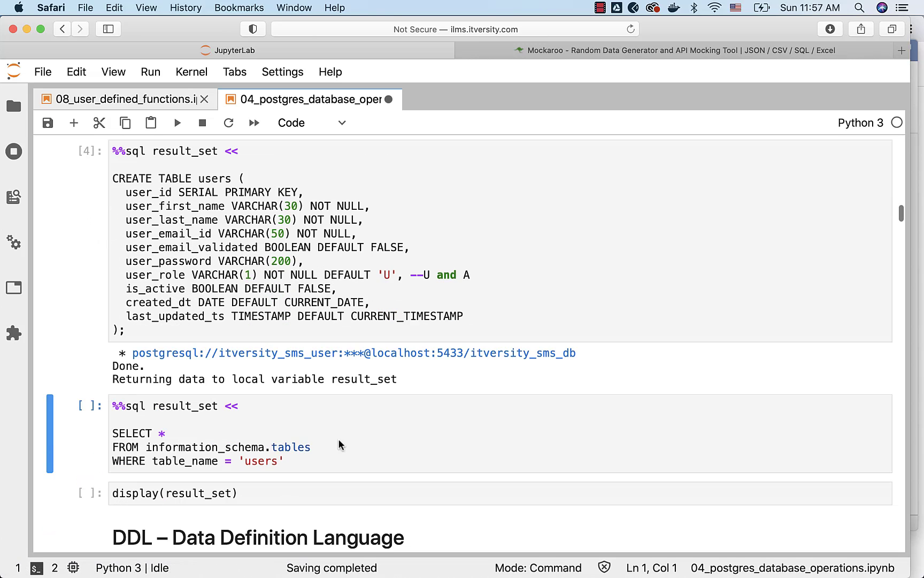
click(340, 440)
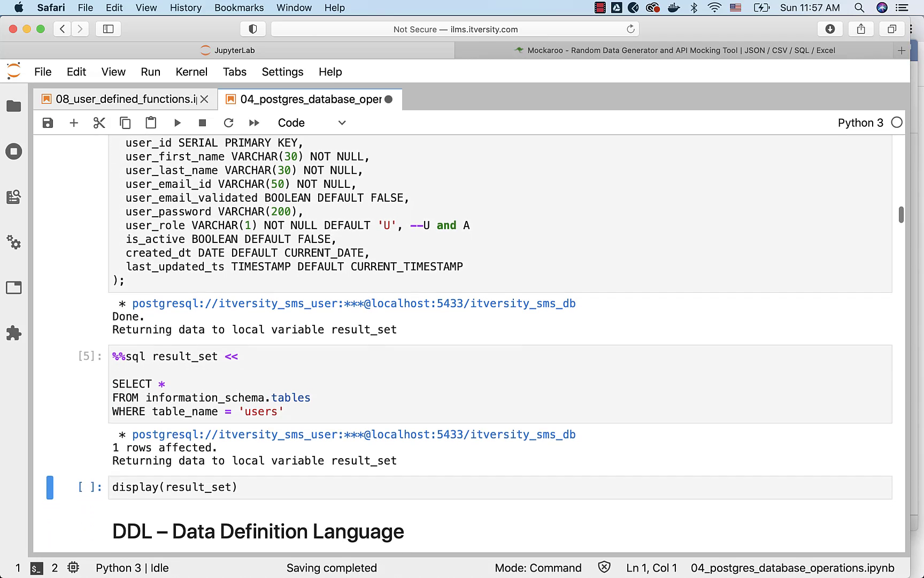
click(171, 488)
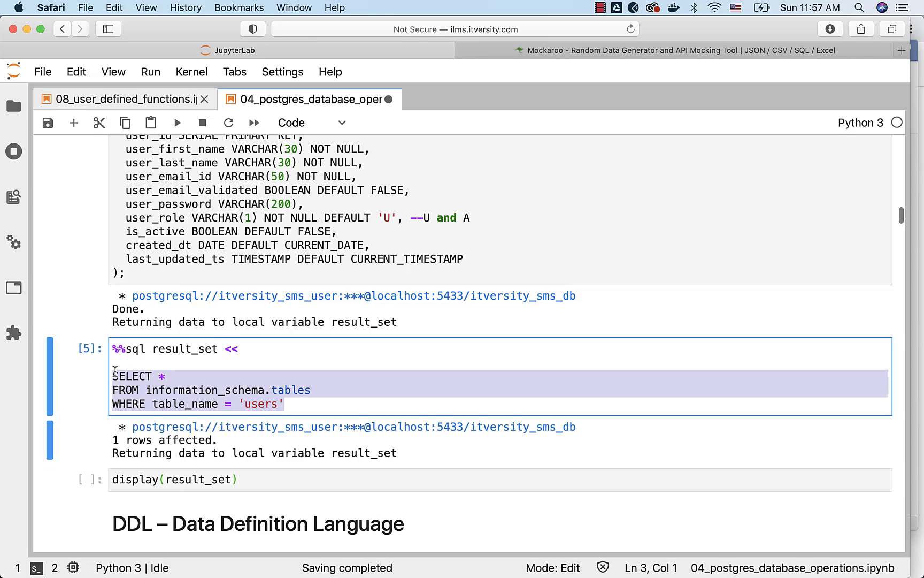
click(242, 480)
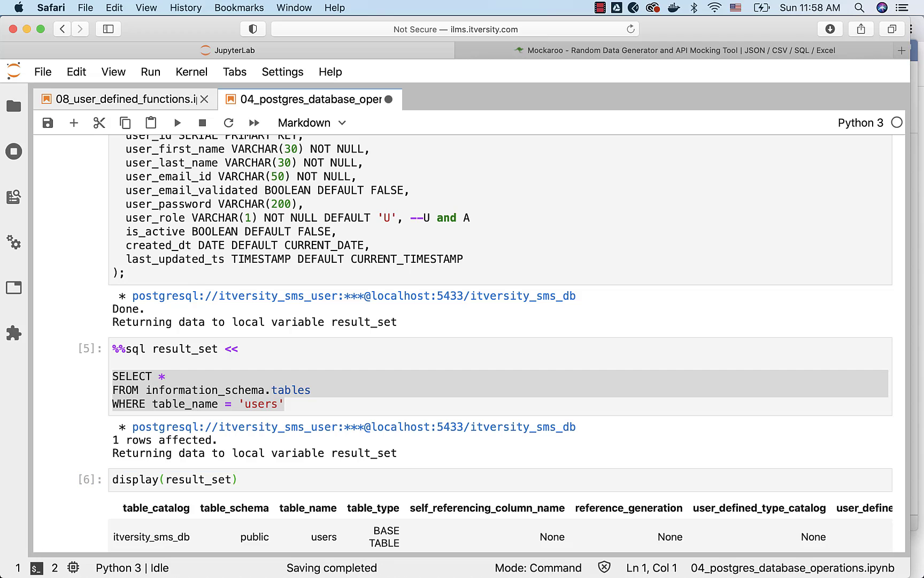
scroll(down, 3)
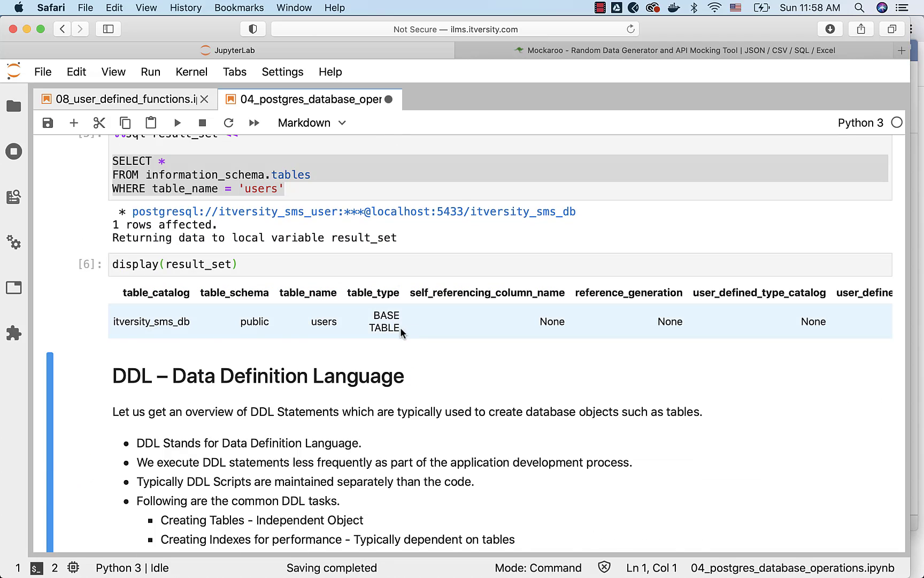